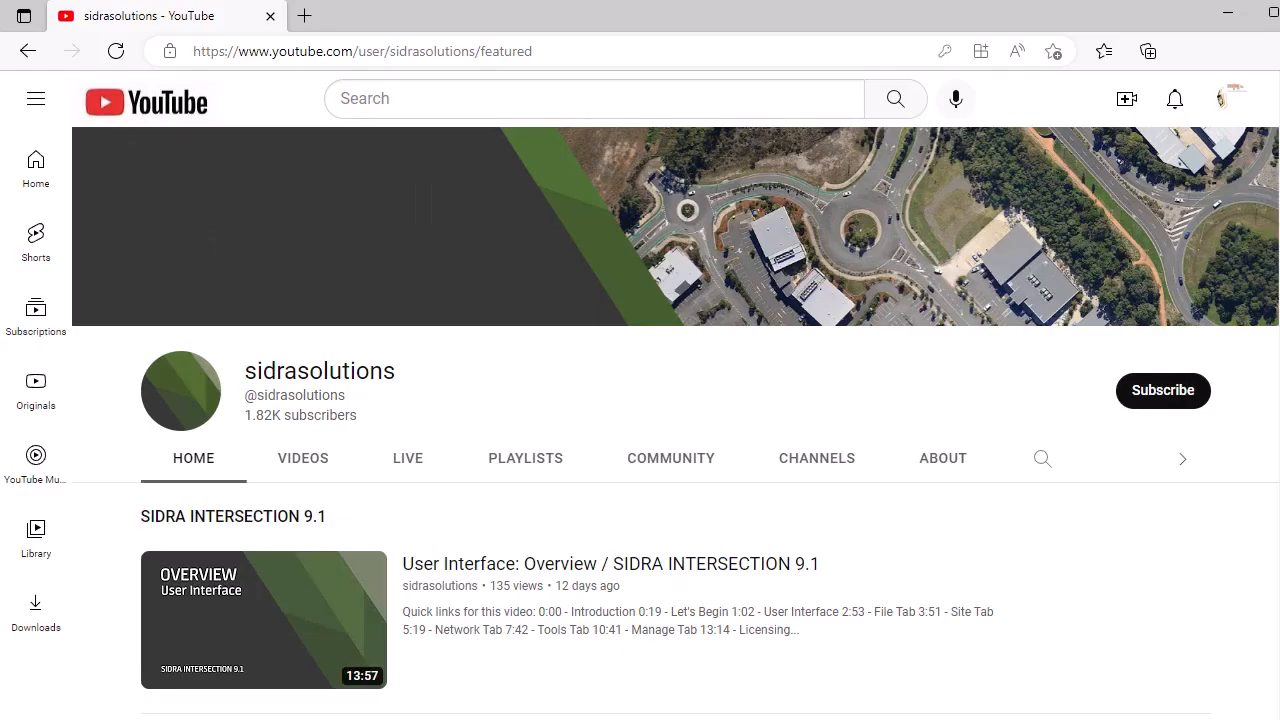
pyautogui.moveTo(1198, 401)
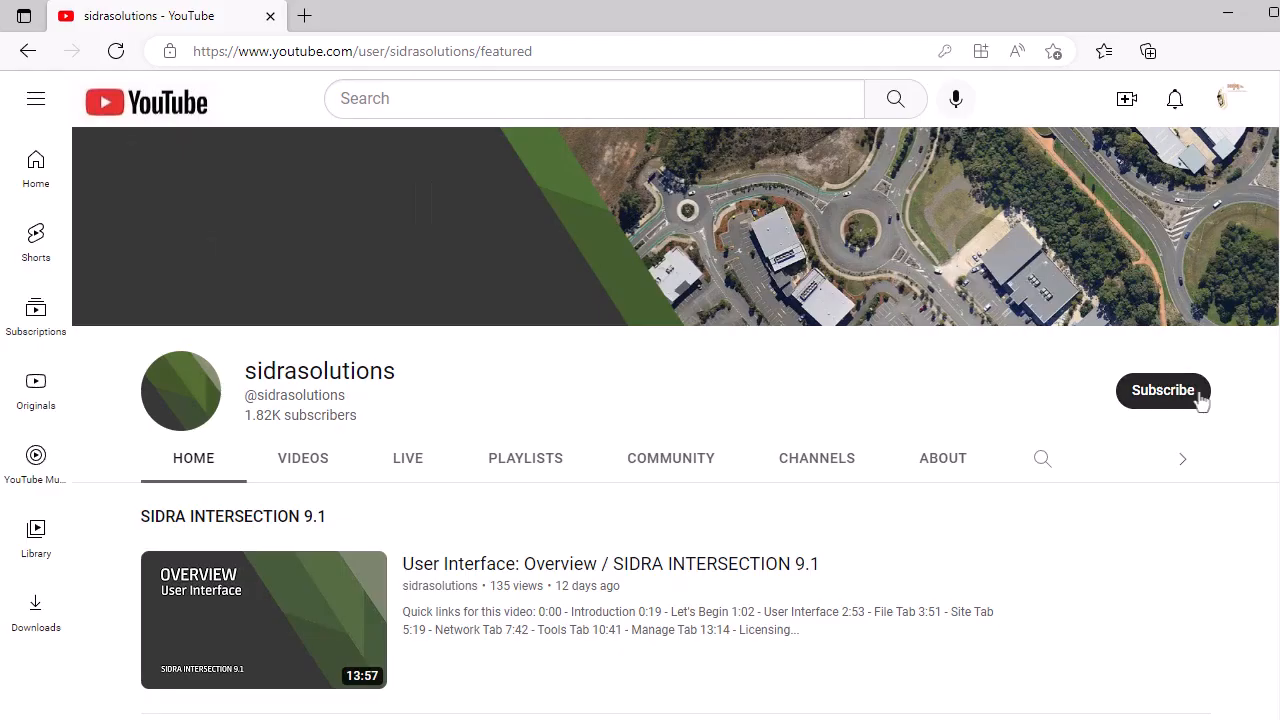
# - Browse the Network Templates list, then reselect DDI-Roundabout-Stop R in the Networks tree
pyautogui.click(1163, 390)
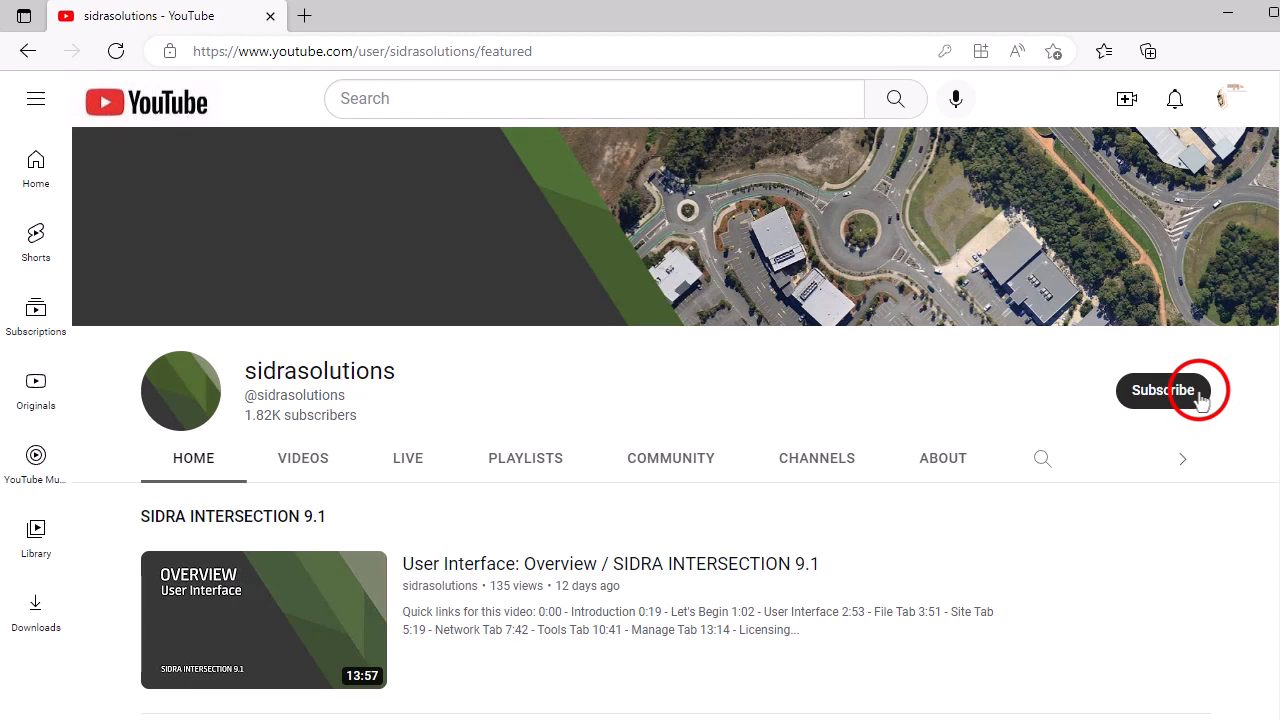
pyautogui.click(1163, 390)
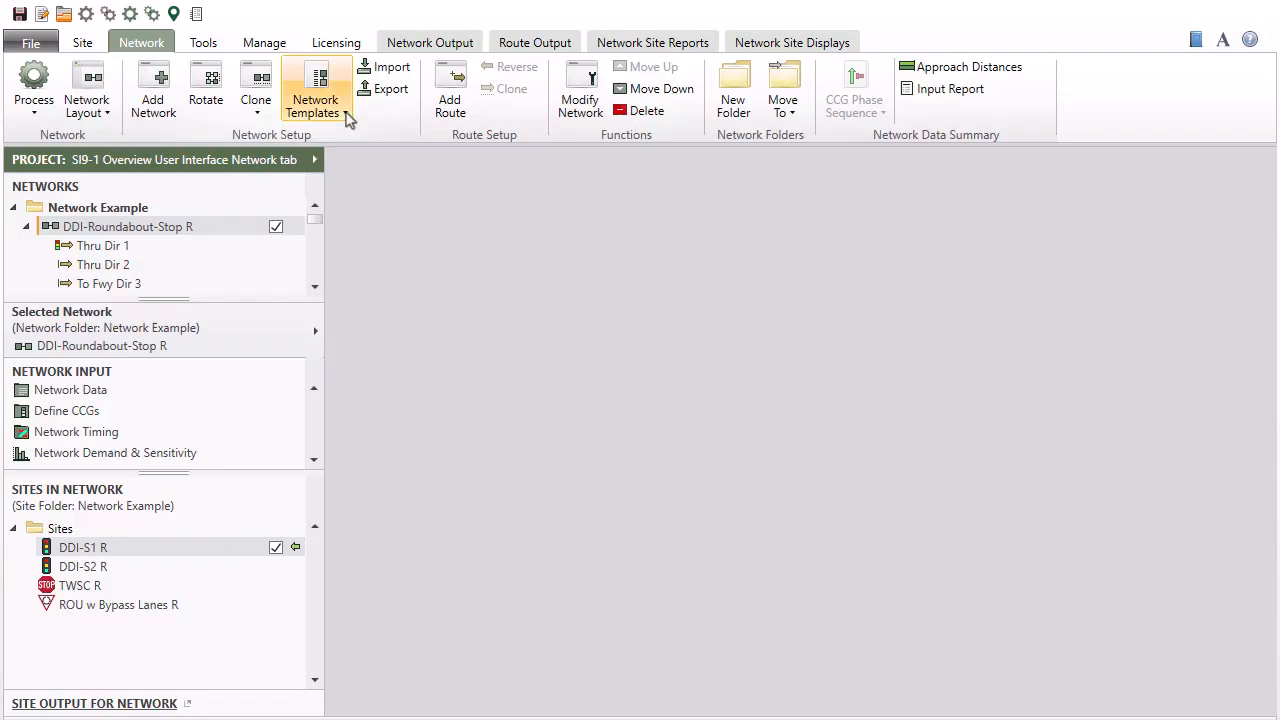
pyautogui.click(315, 90)
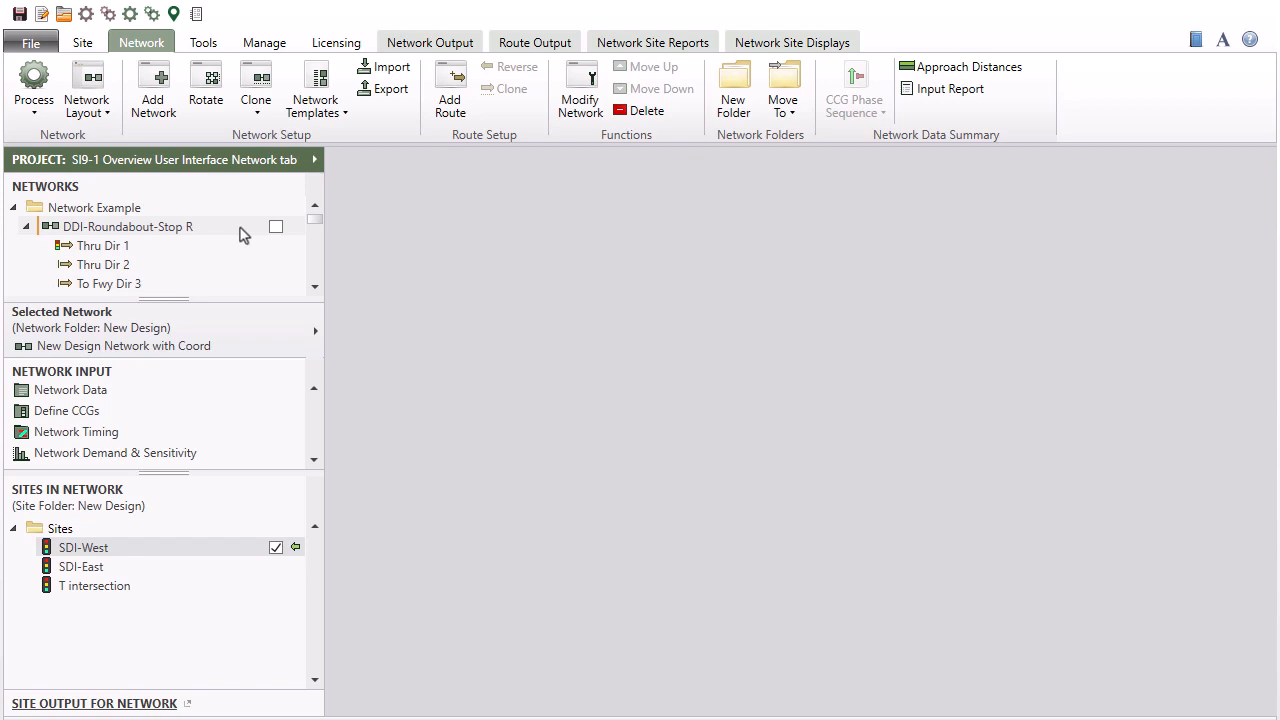
pyautogui.click(276, 226)
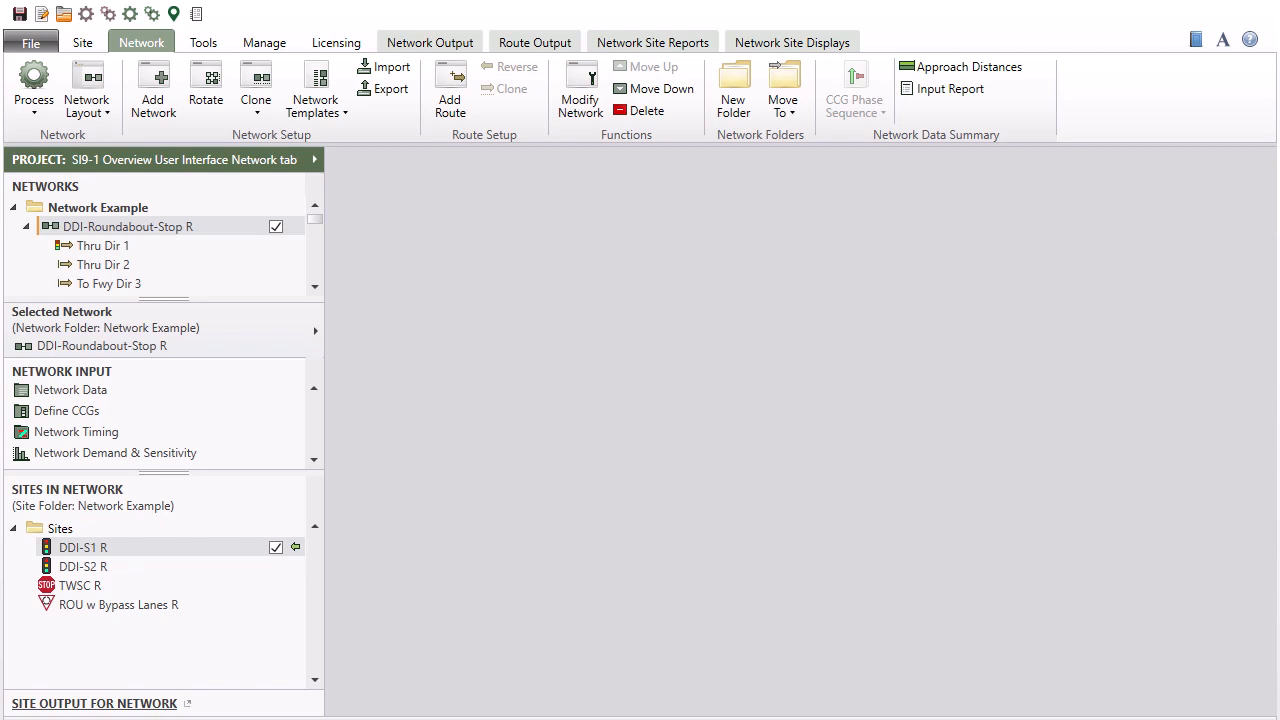
pyautogui.moveTo(235, 232)
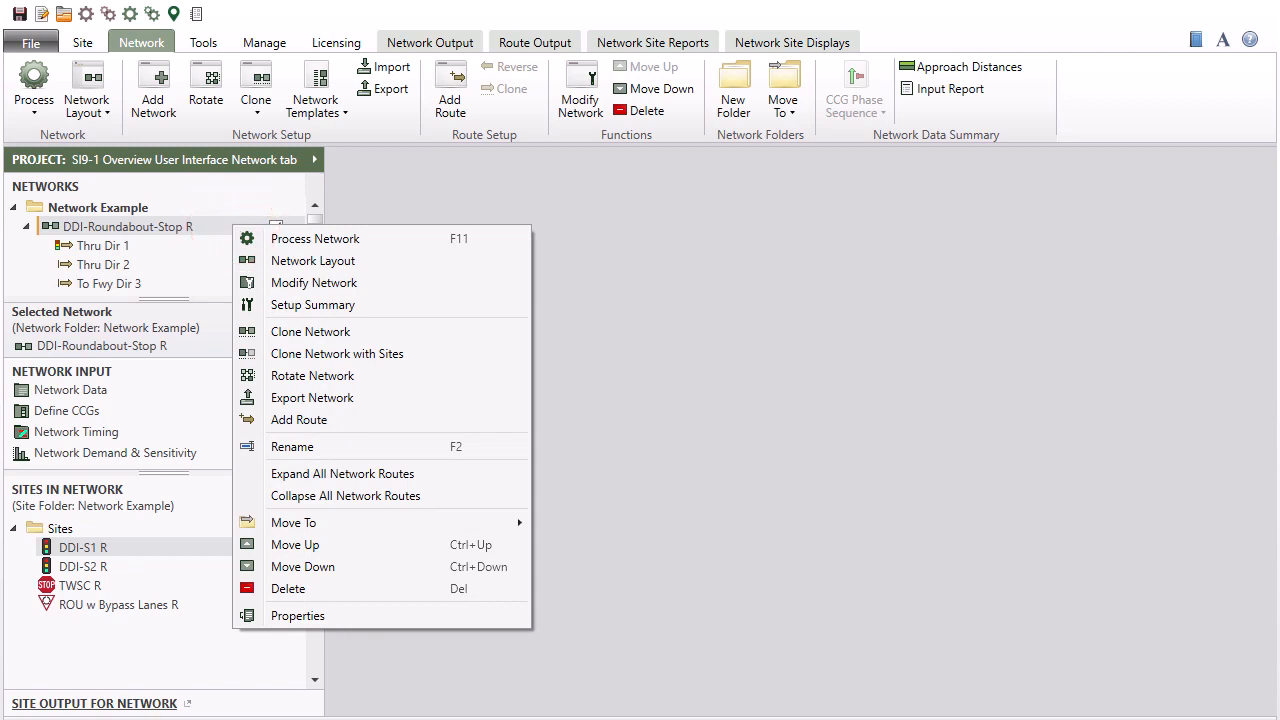
pyautogui.click(317, 337)
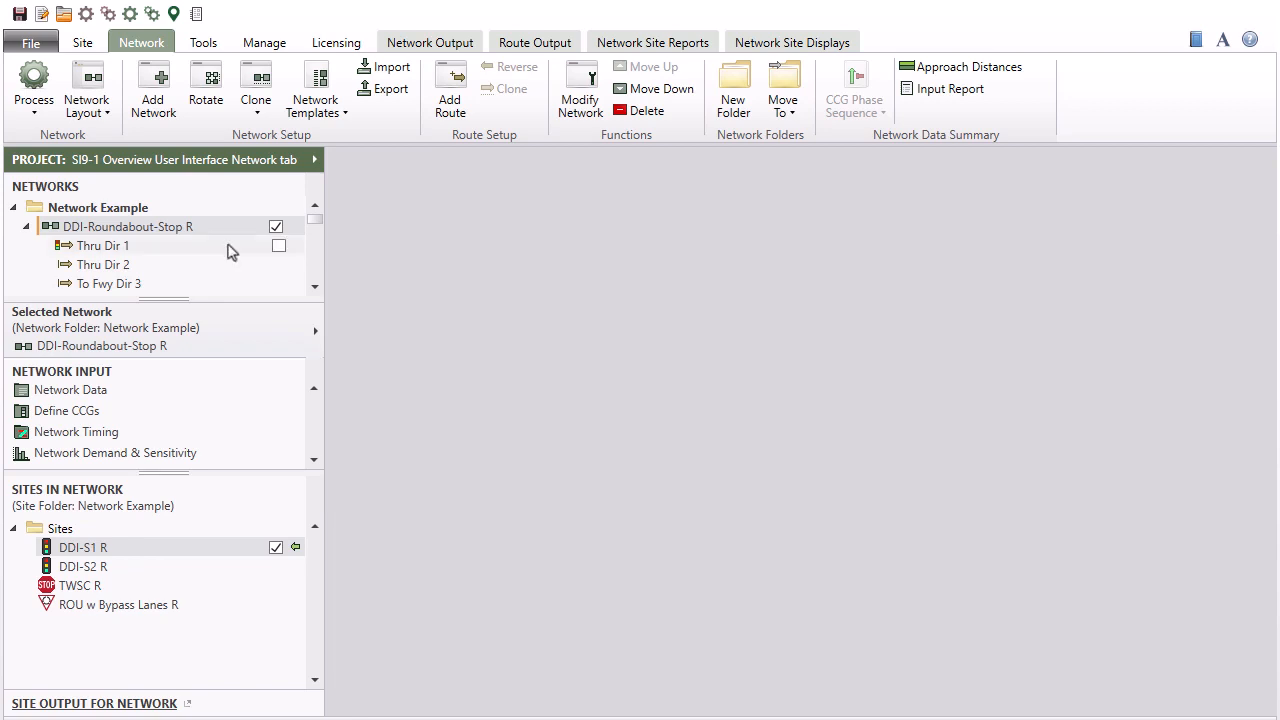
pyautogui.rightClick(103, 245)
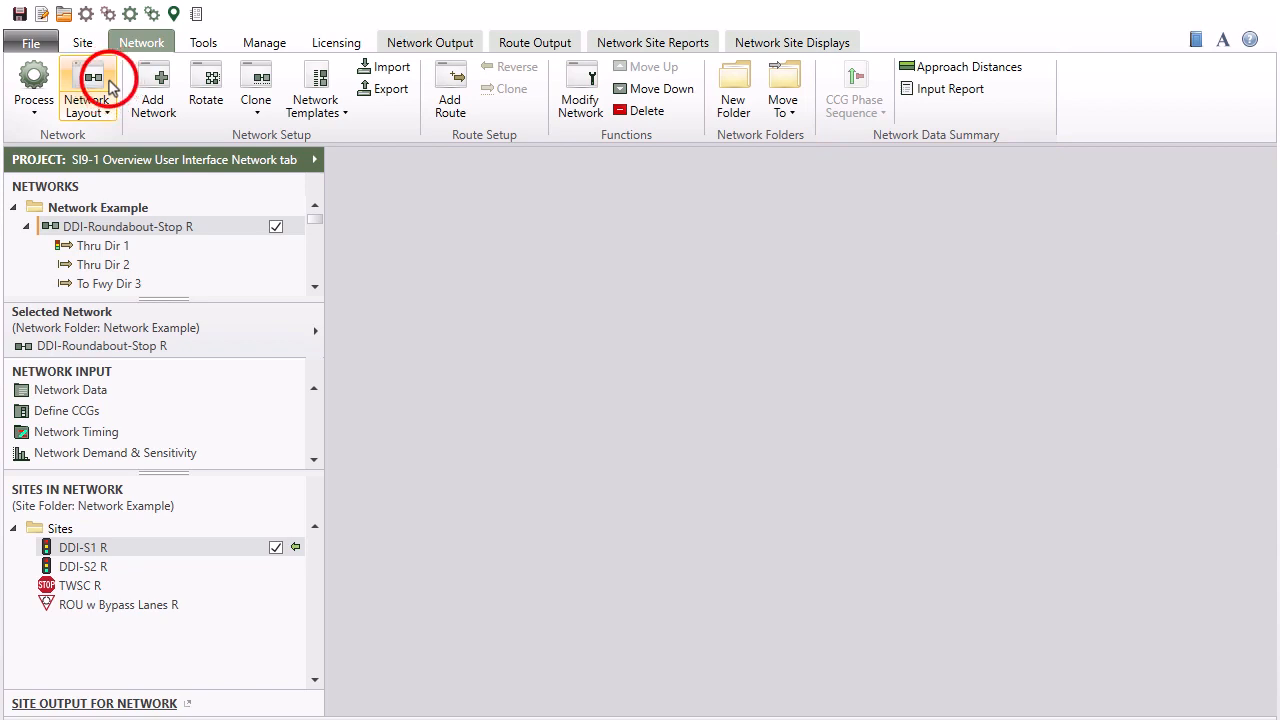
pyautogui.click(89, 77)
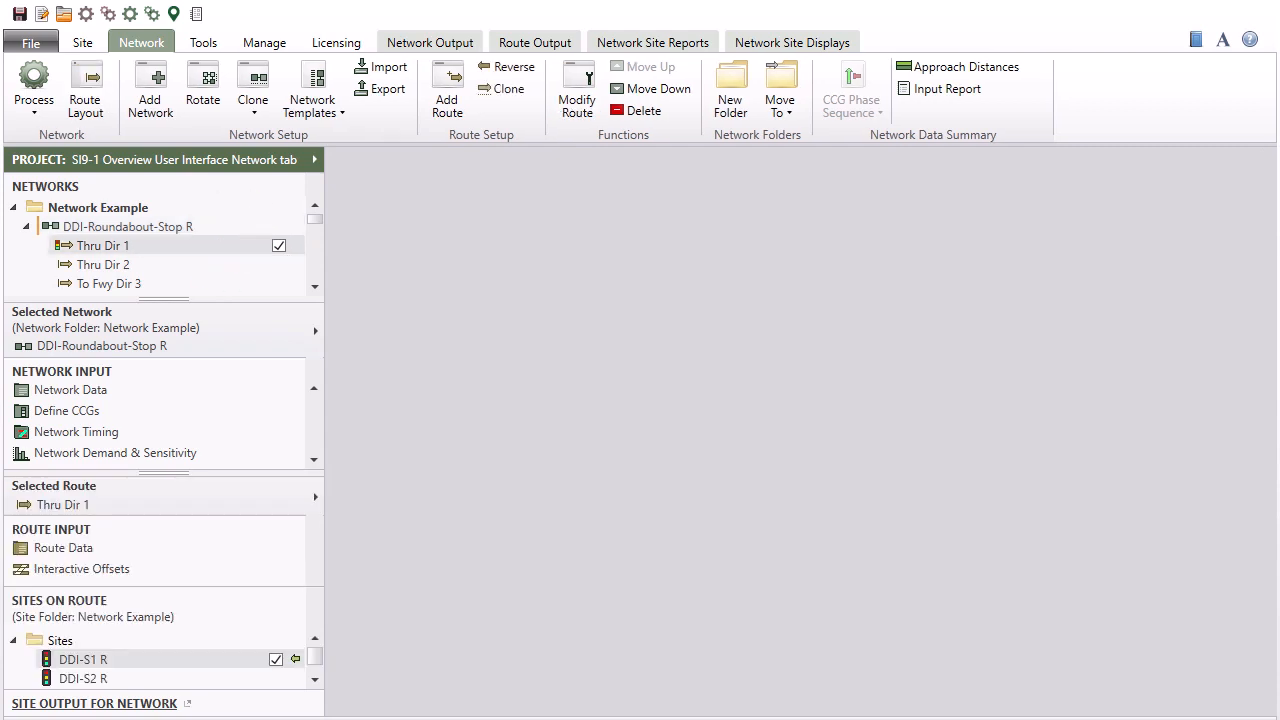
pyautogui.moveTo(85, 85)
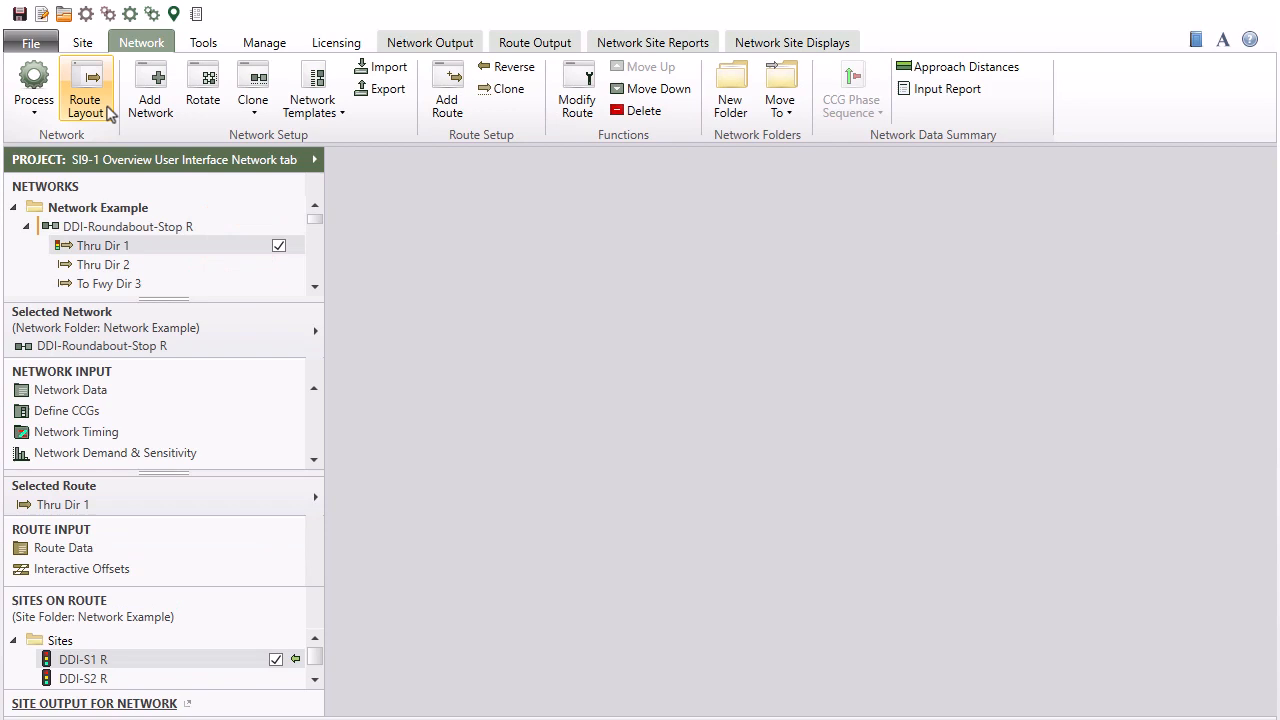
pyautogui.click(84, 85)
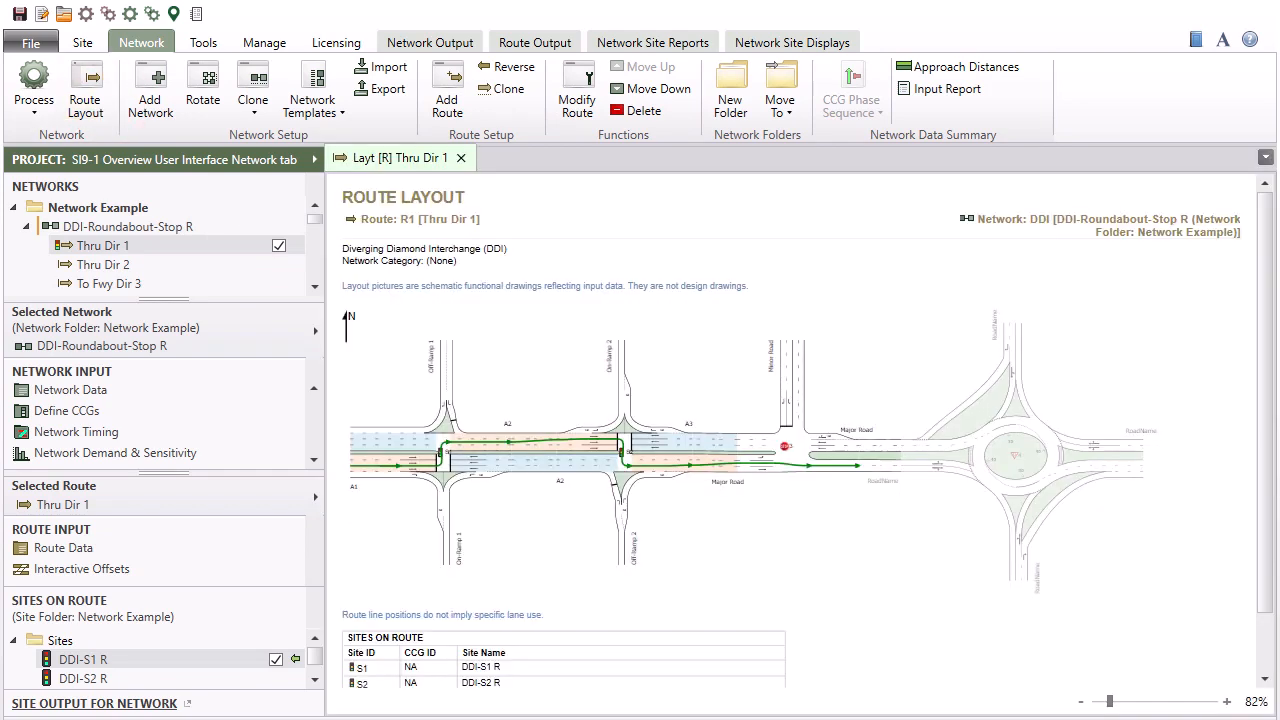
pyautogui.click(462, 157)
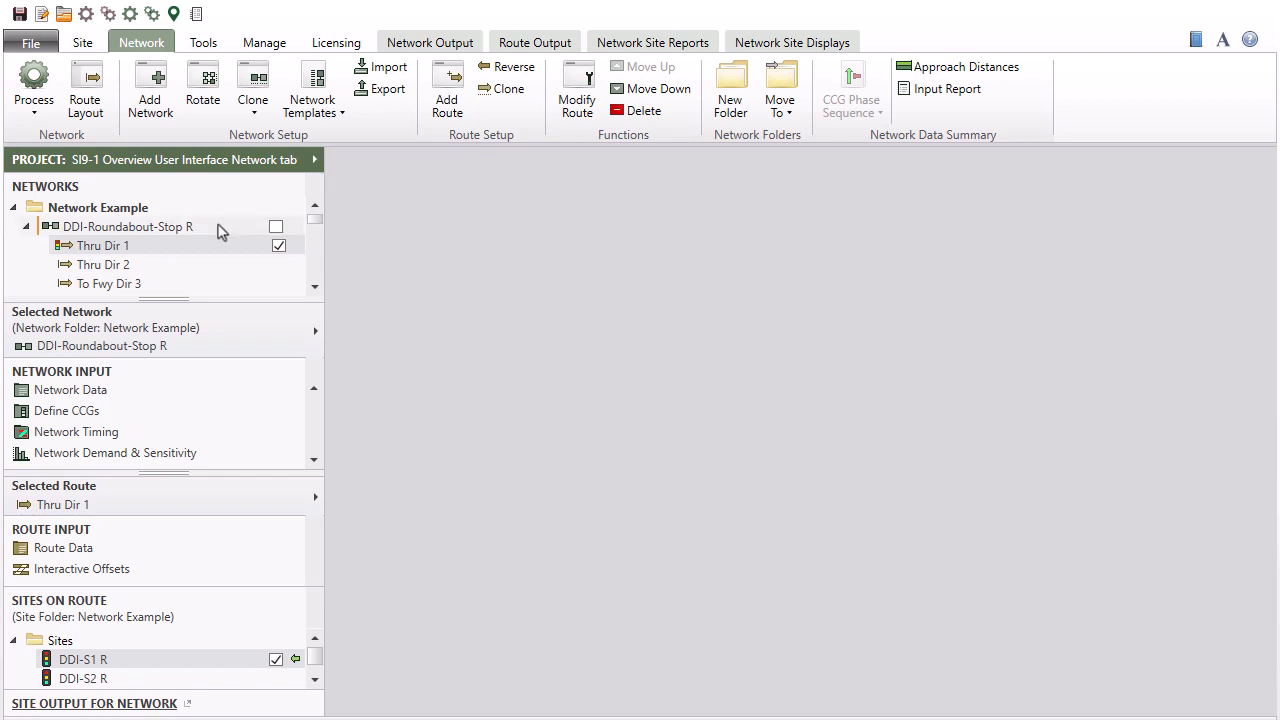
pyautogui.click(220, 226)
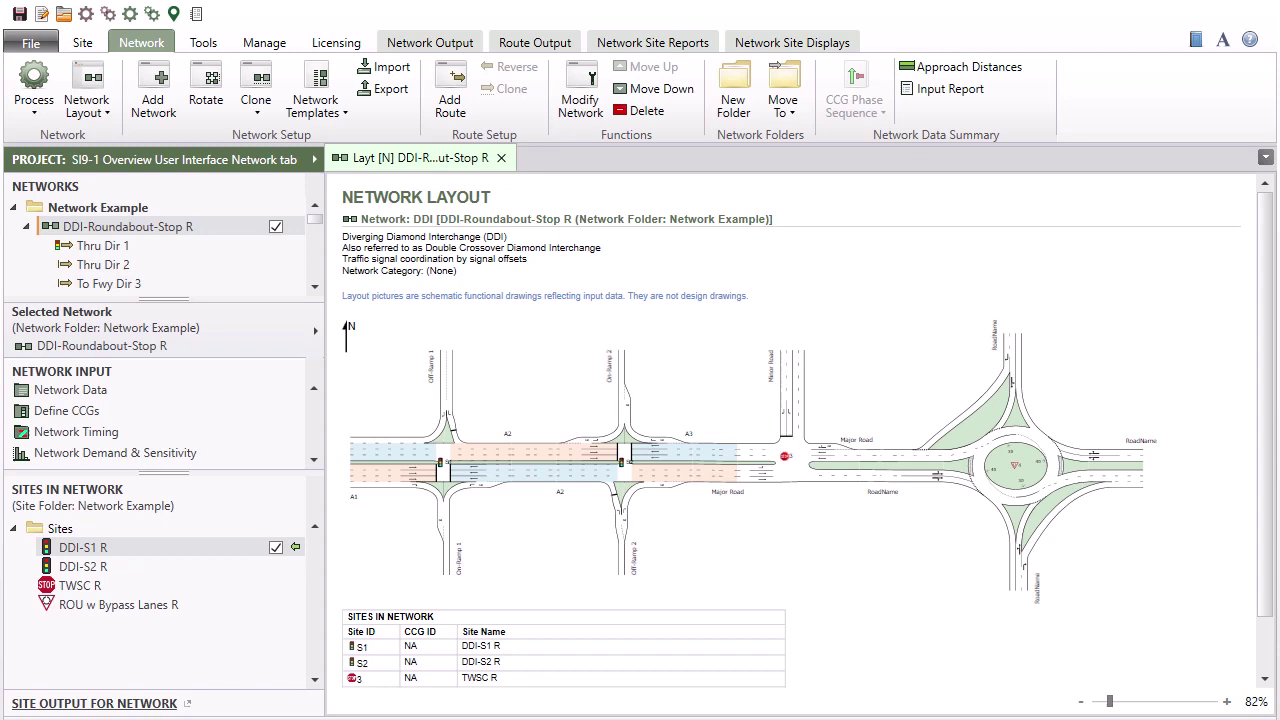
pyautogui.moveTo(692, 353)
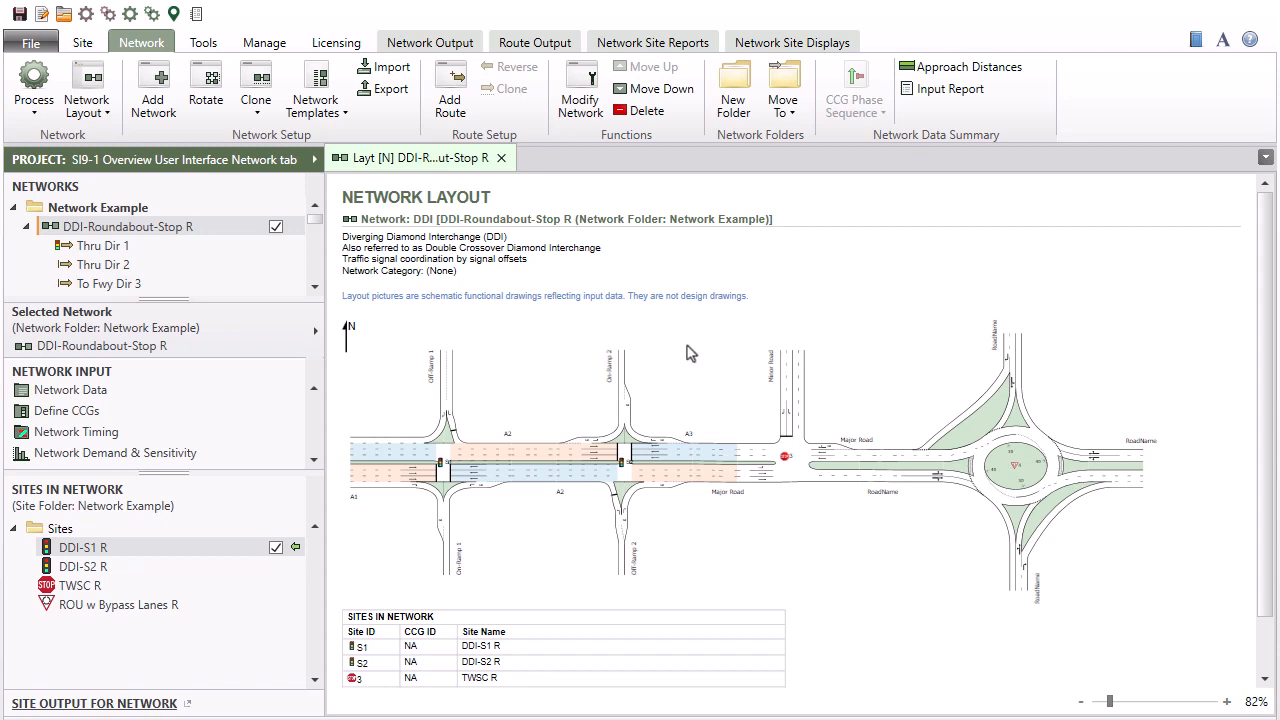
# - Right-click site TWSC R in the layout drawing to show its input actions
pyautogui.rightClick(692, 353)
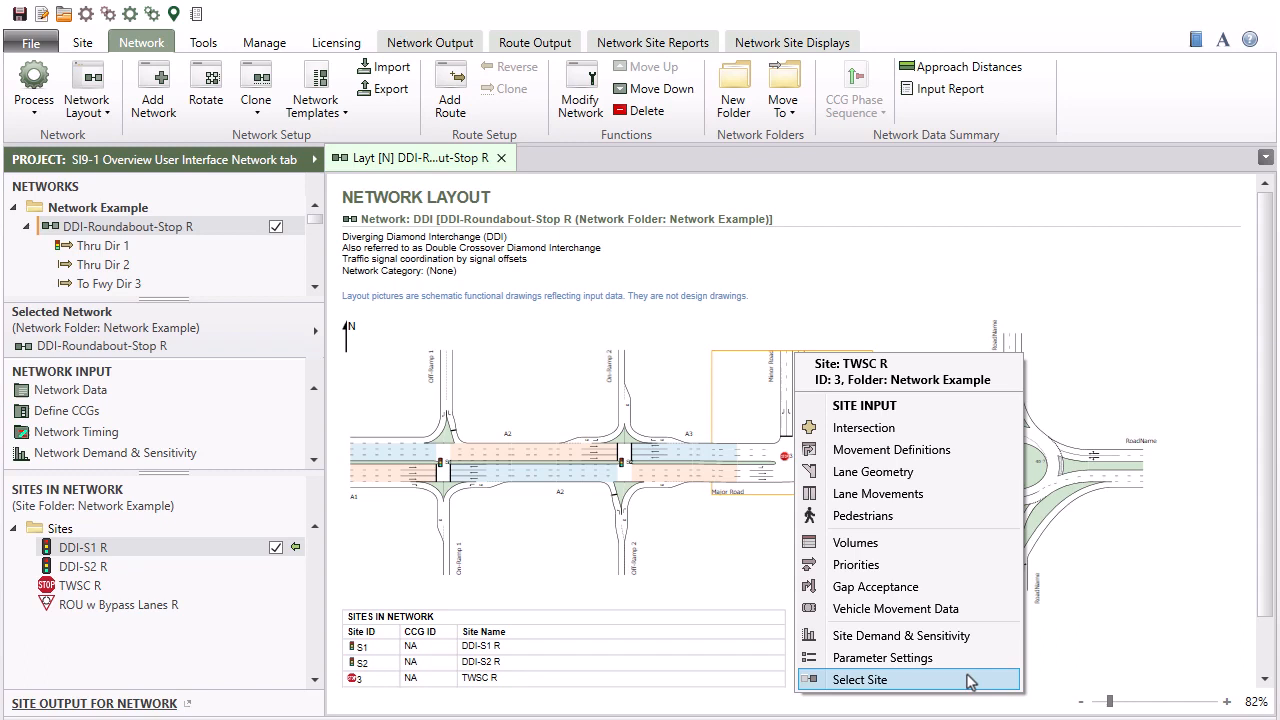
# - Select site TWSC R from the layout's site context menu
pyautogui.click(859, 680)
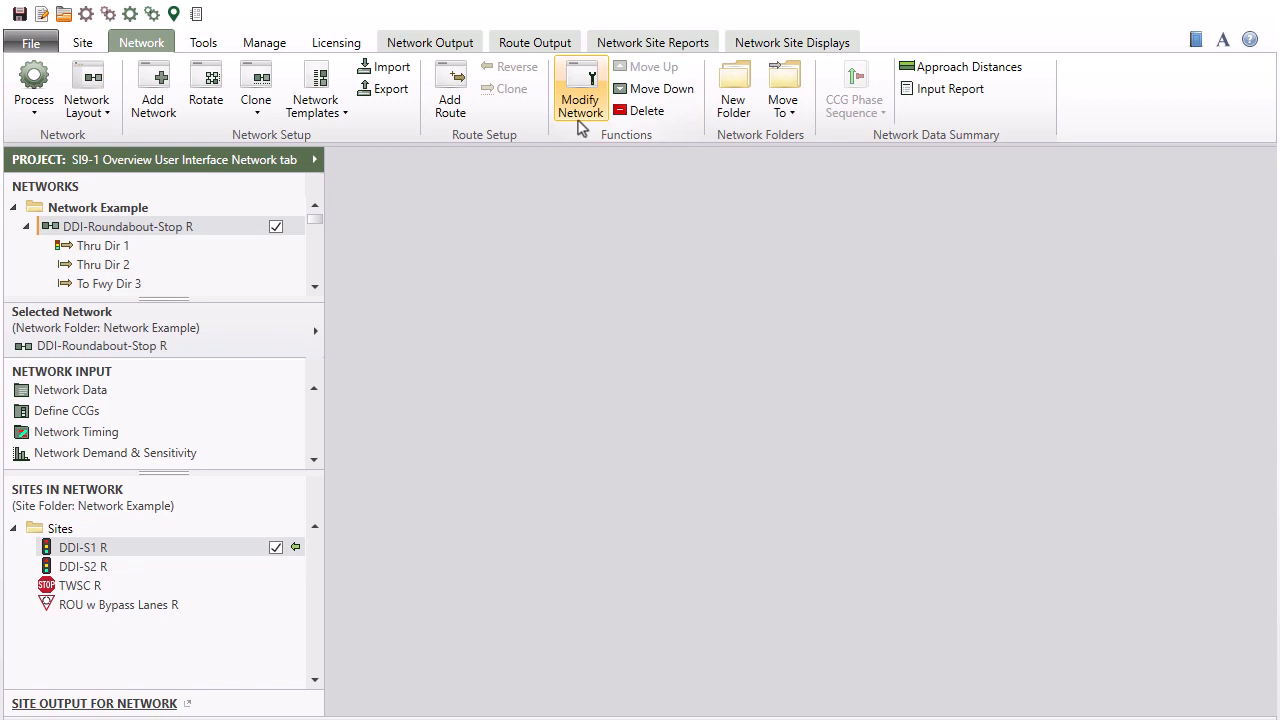
# - Open Modify Network and make Eastbound Through the current route
pyautogui.click(580, 88)
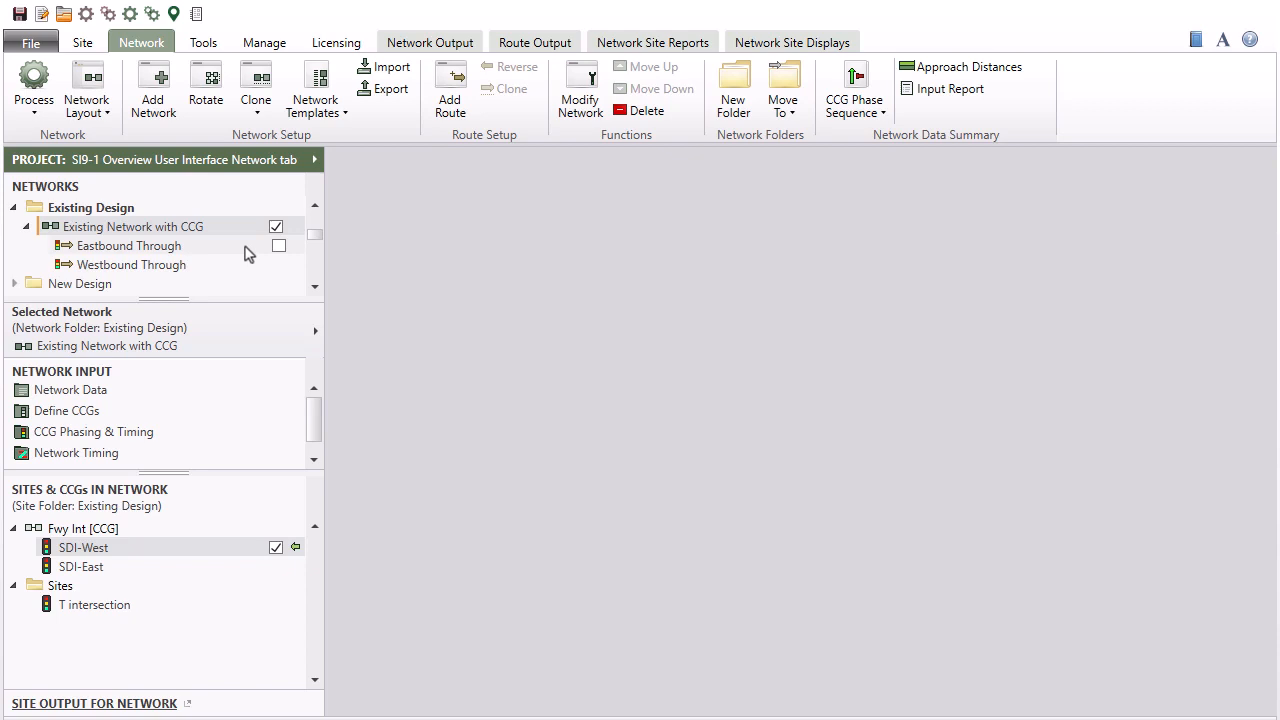
pyautogui.click(129, 245)
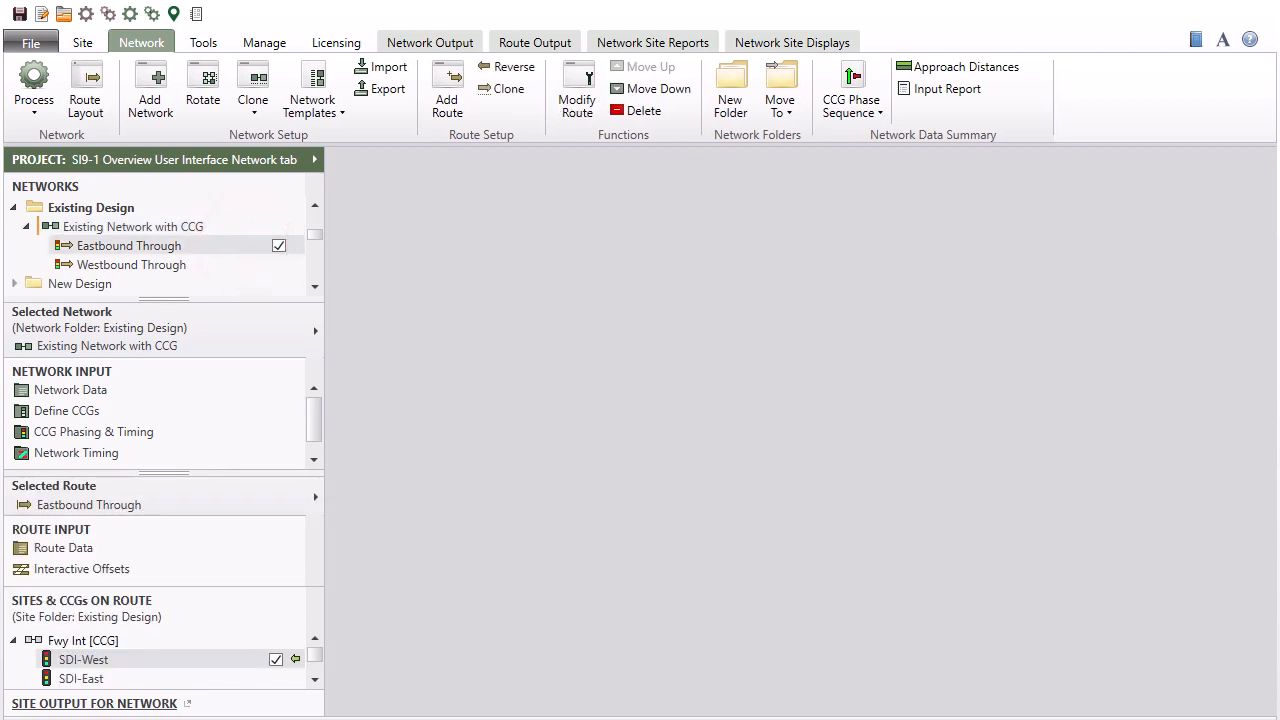
pyautogui.moveTo(577, 90)
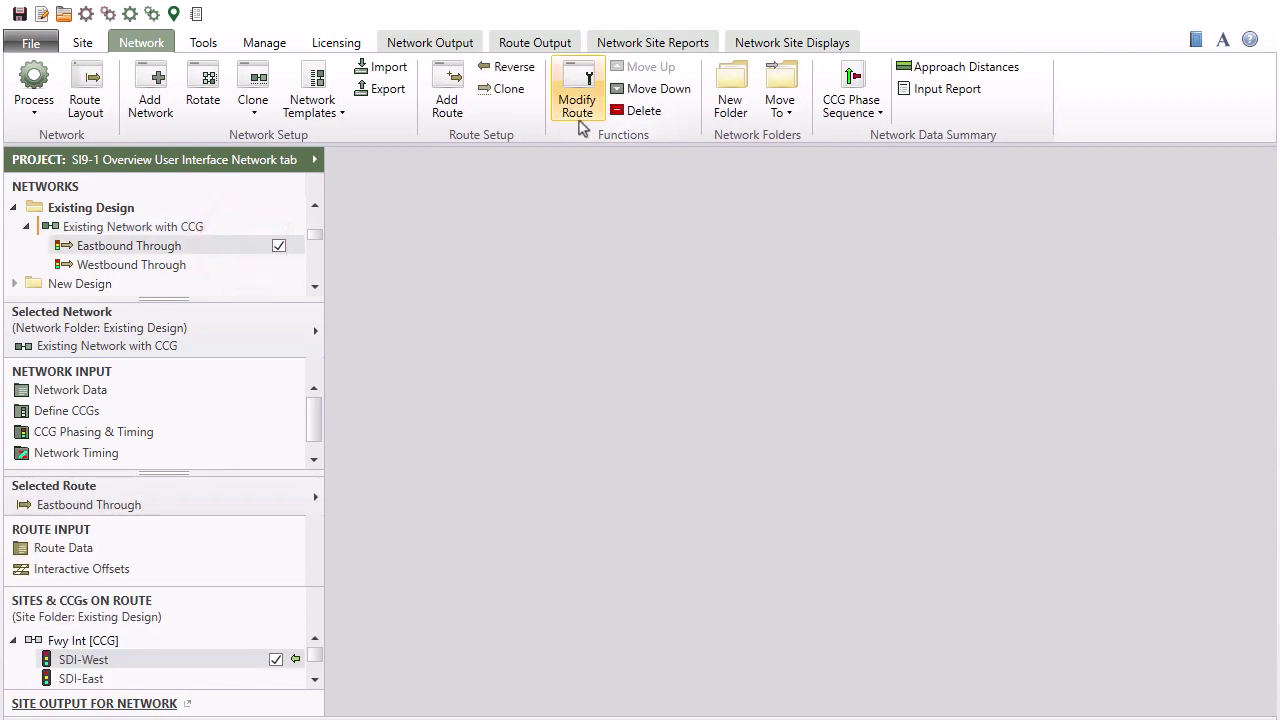
# - Close the Eastbound Through route configuration dialog
pyautogui.click(577, 90)
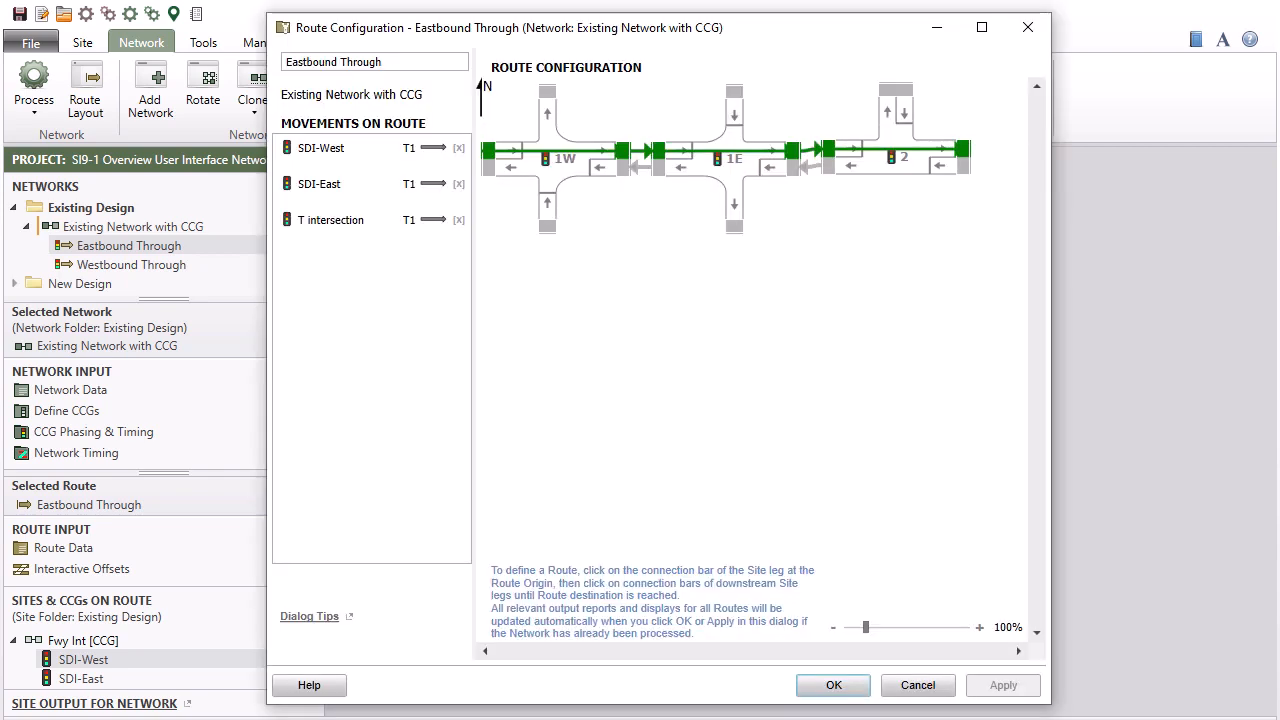
pyautogui.click(834, 685)
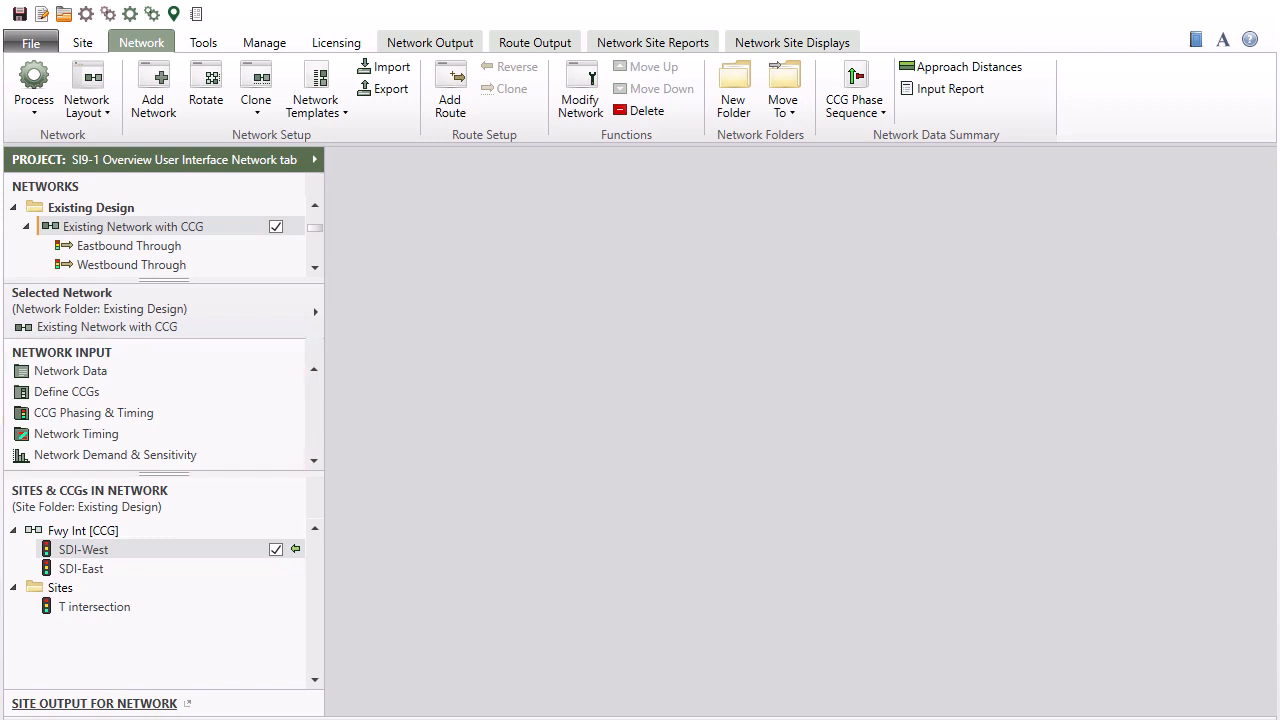
pyautogui.moveTo(141, 378)
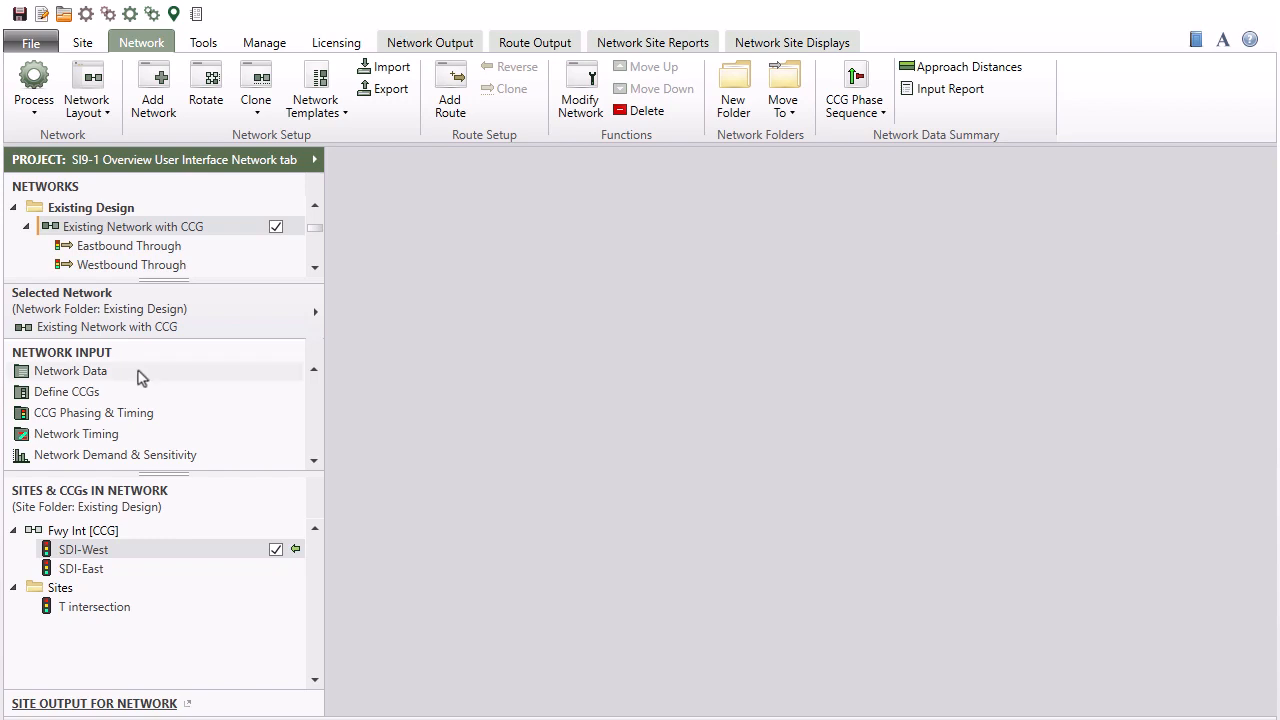
pyautogui.click(68, 371)
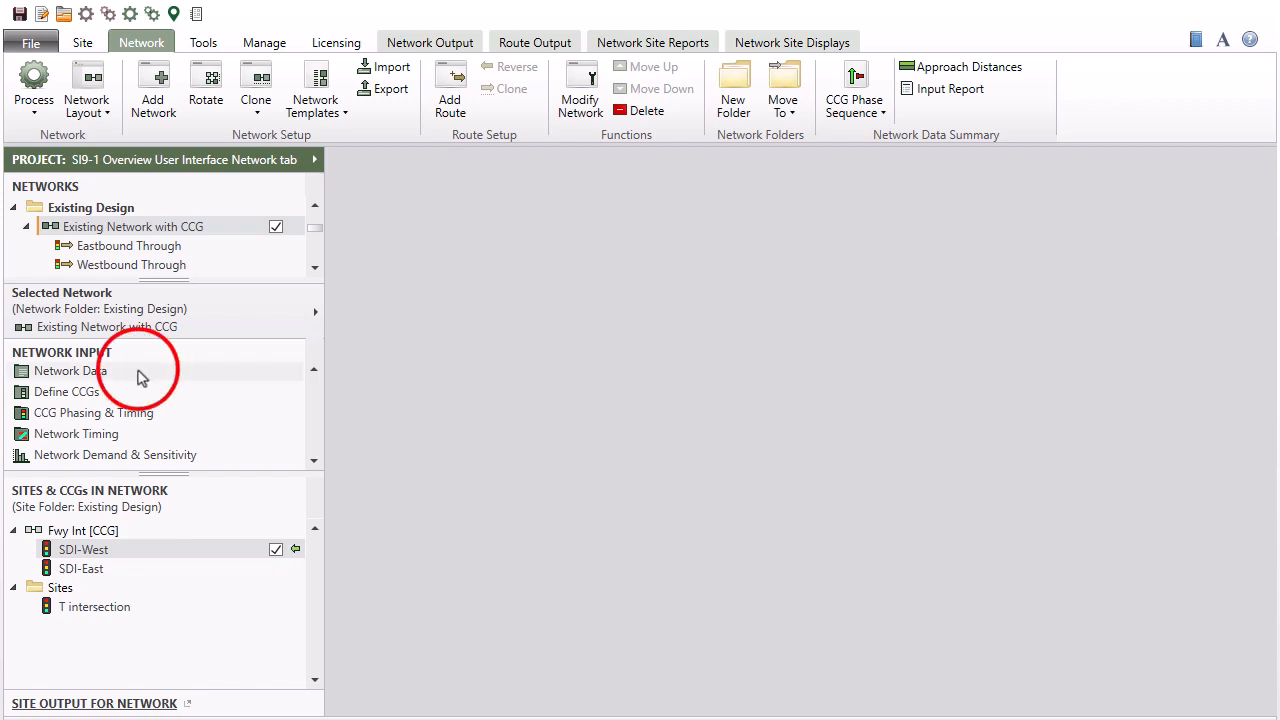
pyautogui.doubleClick(70, 370)
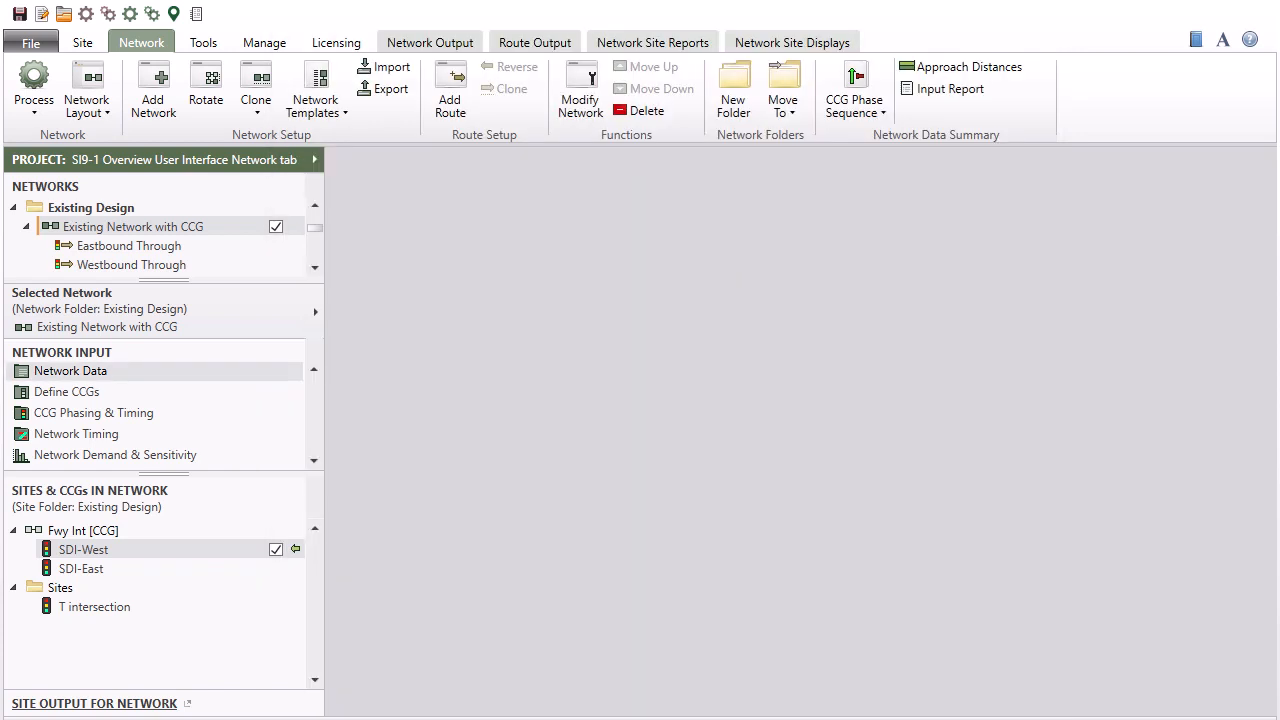
pyautogui.moveTo(177, 396)
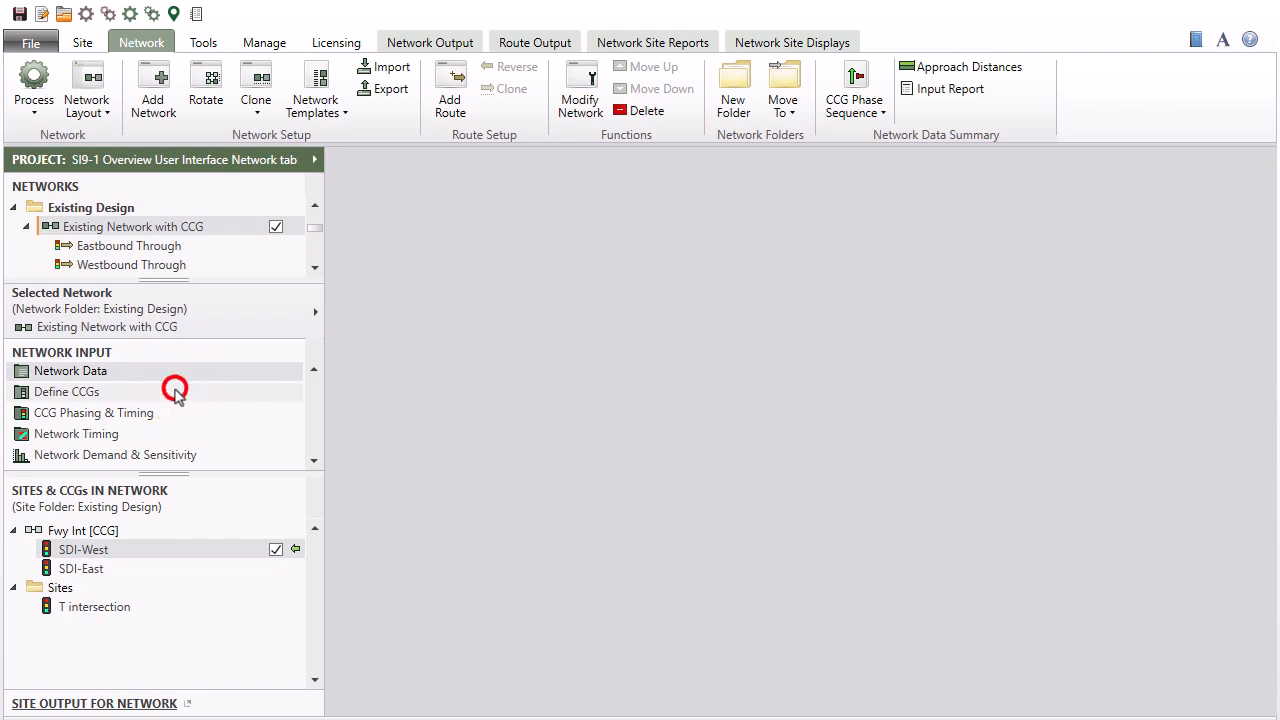
pyautogui.click(66, 392)
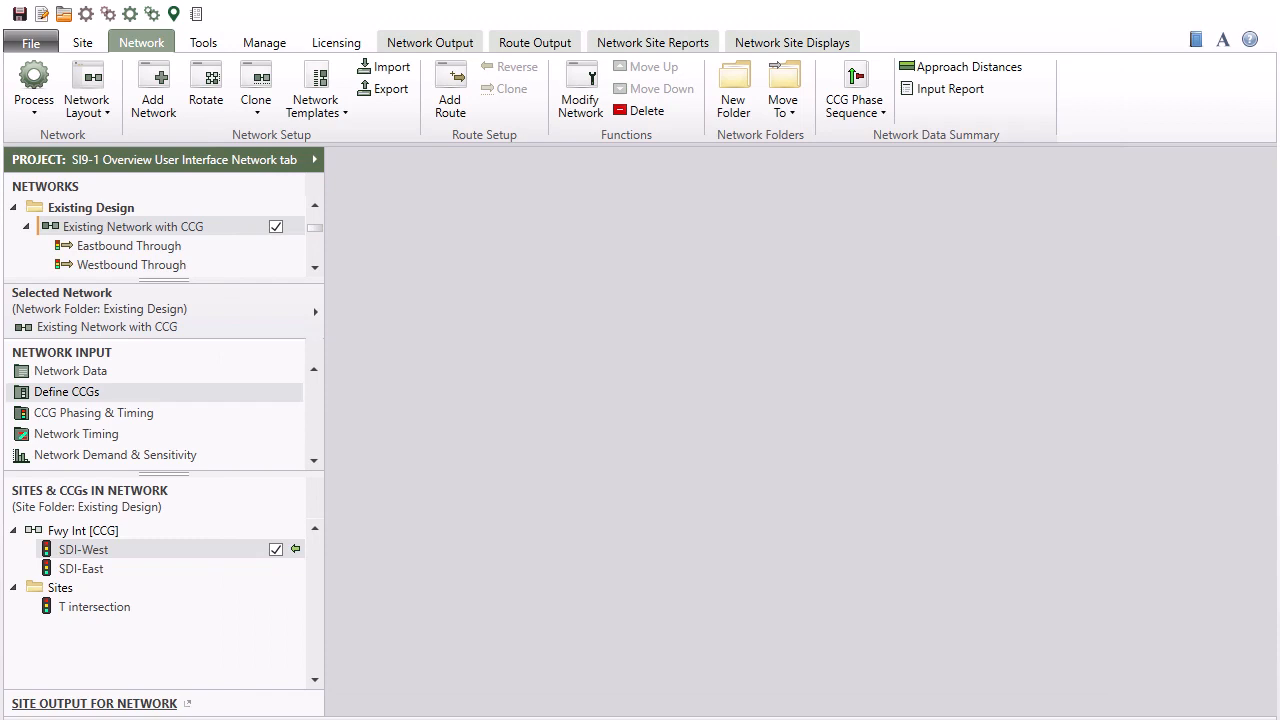
pyautogui.moveTo(173, 417)
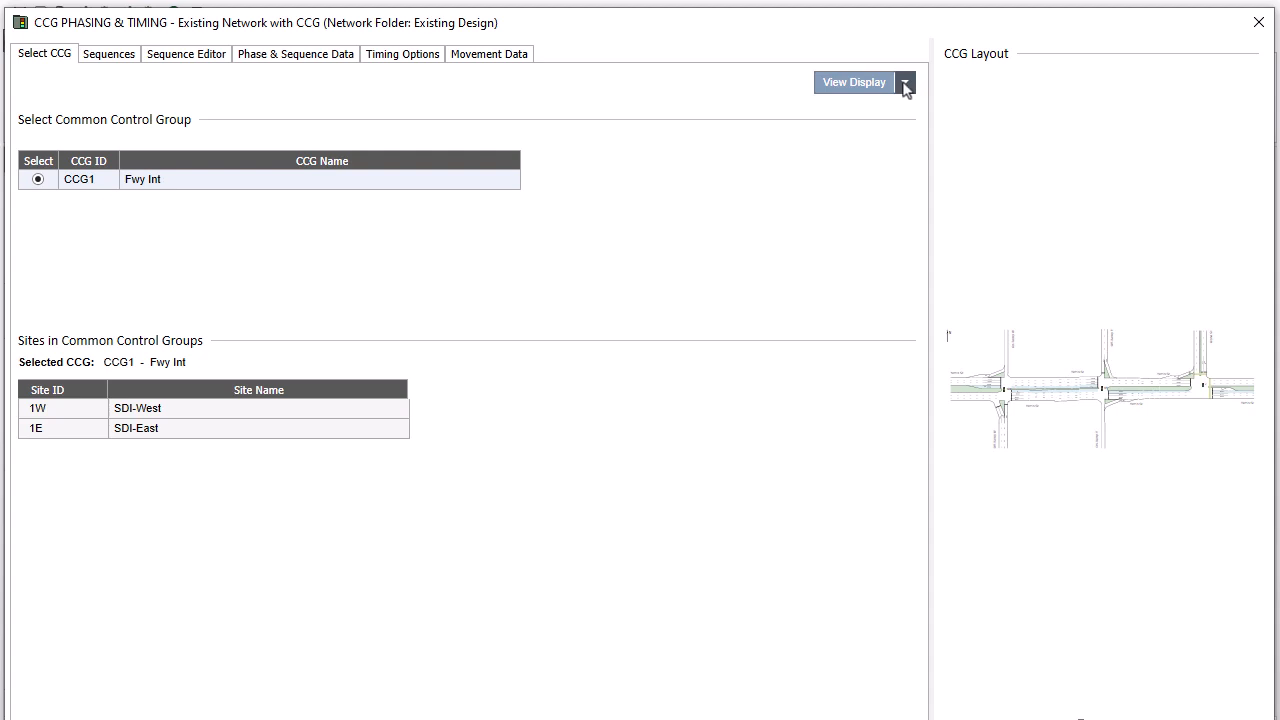
pyautogui.click(905, 82)
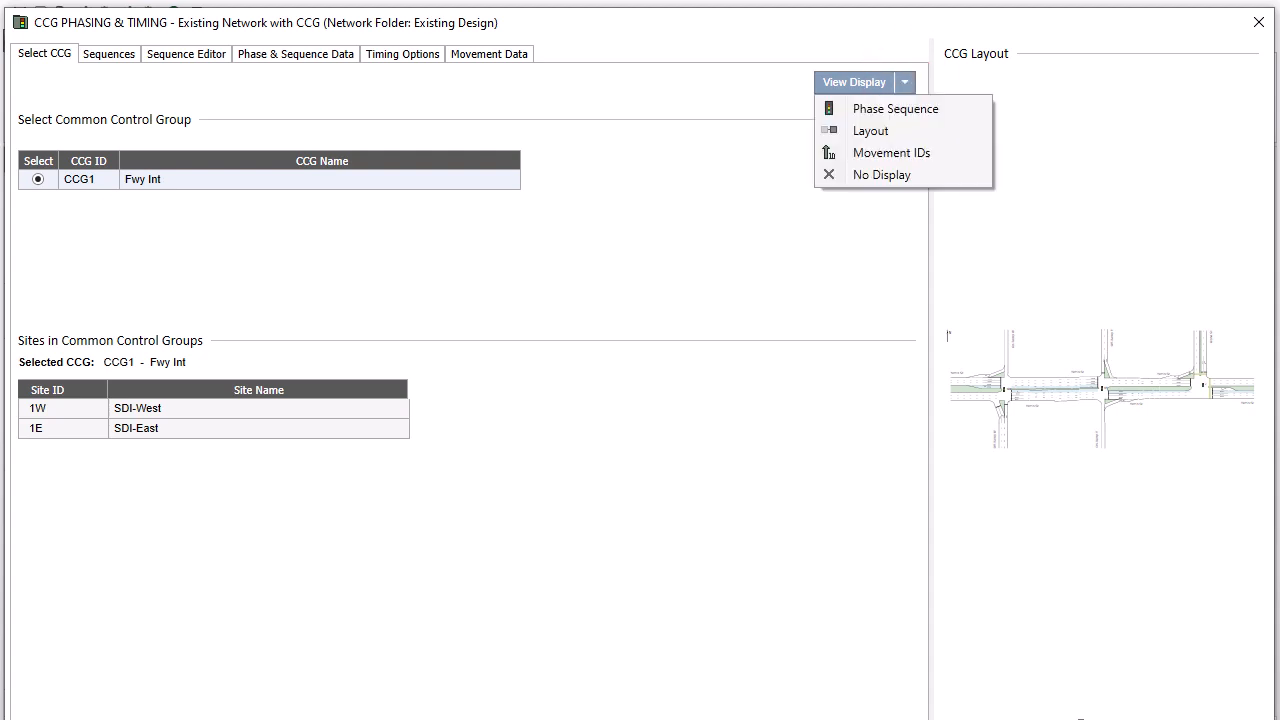
pyautogui.moveTo(945, 115)
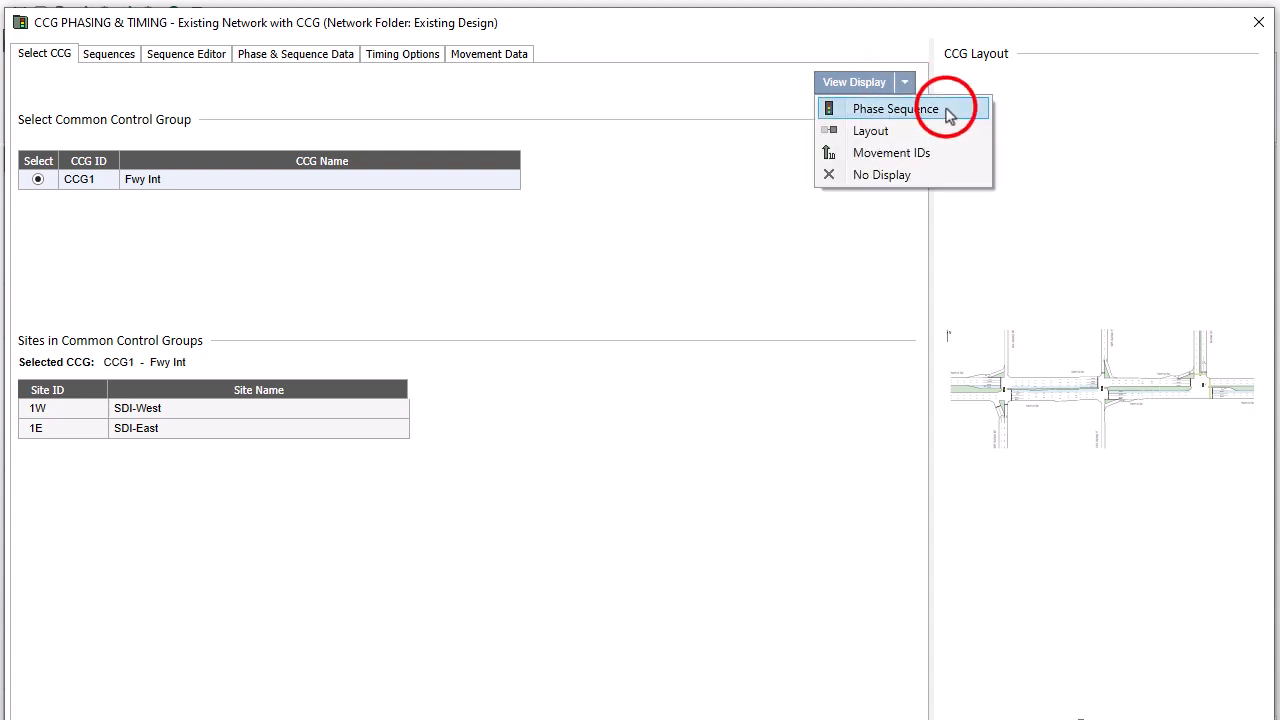
pyautogui.click(894, 108)
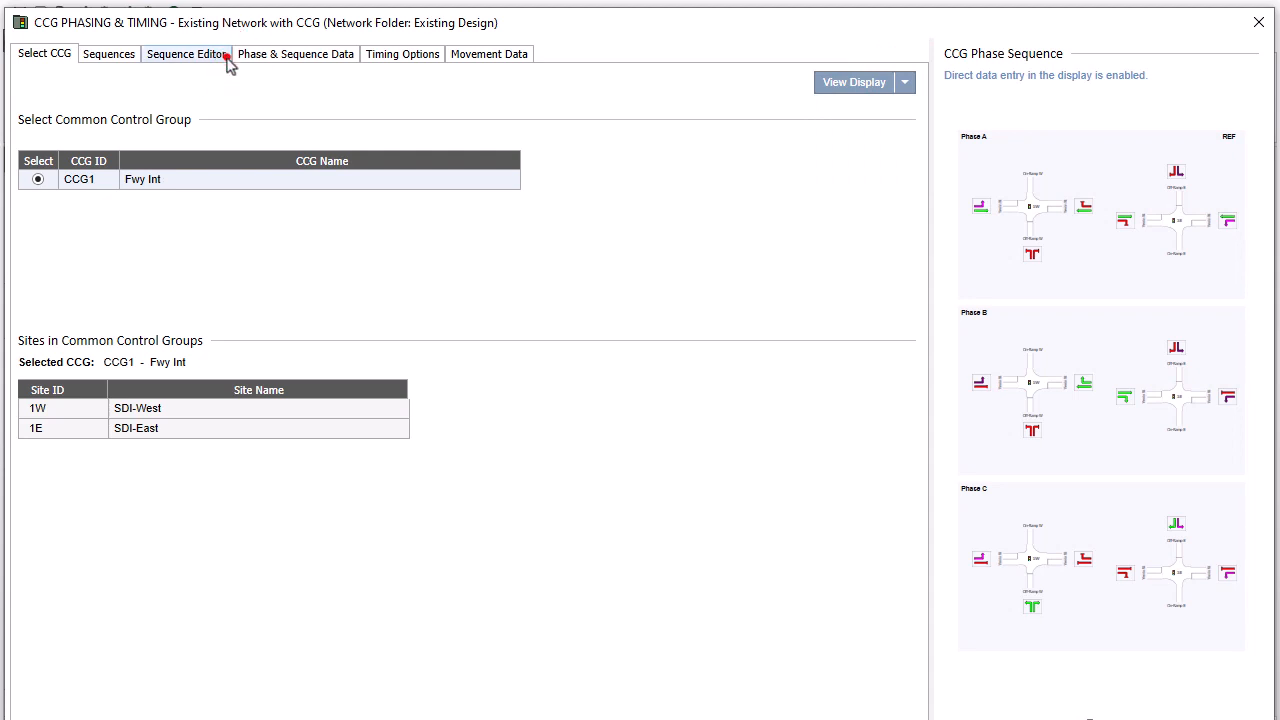
pyautogui.click(196, 54)
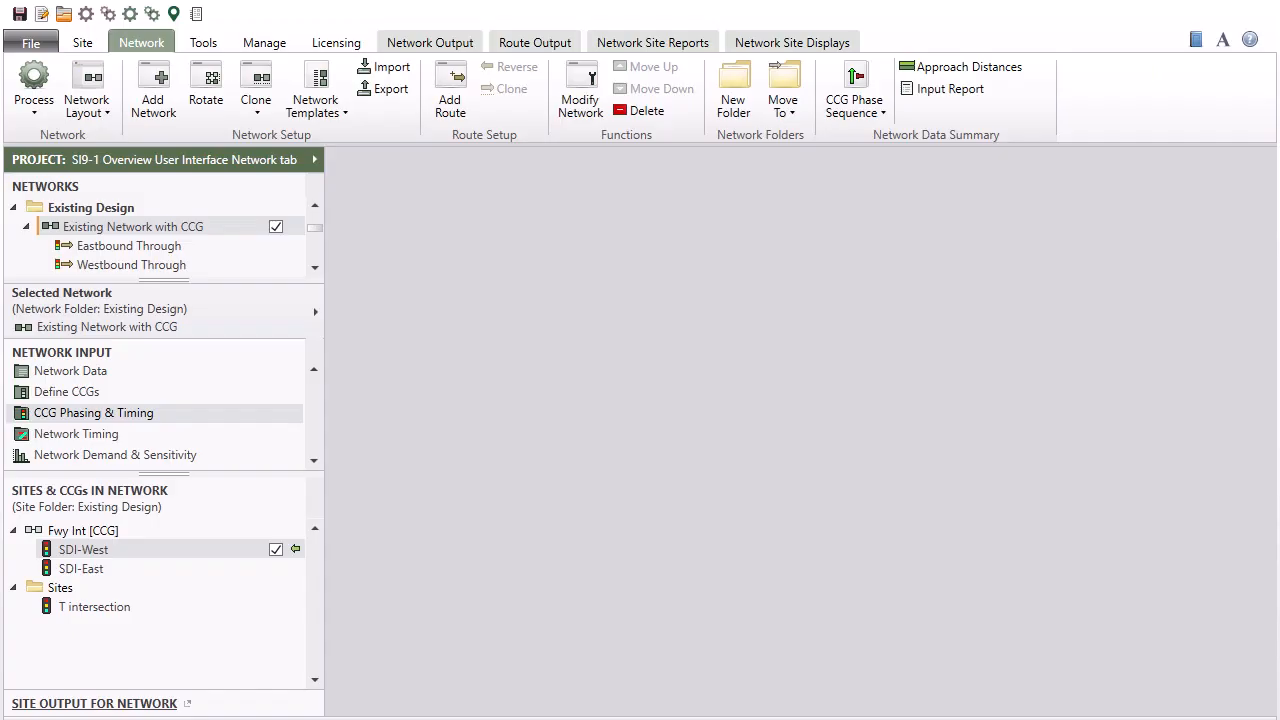
pyautogui.moveTo(217, 438)
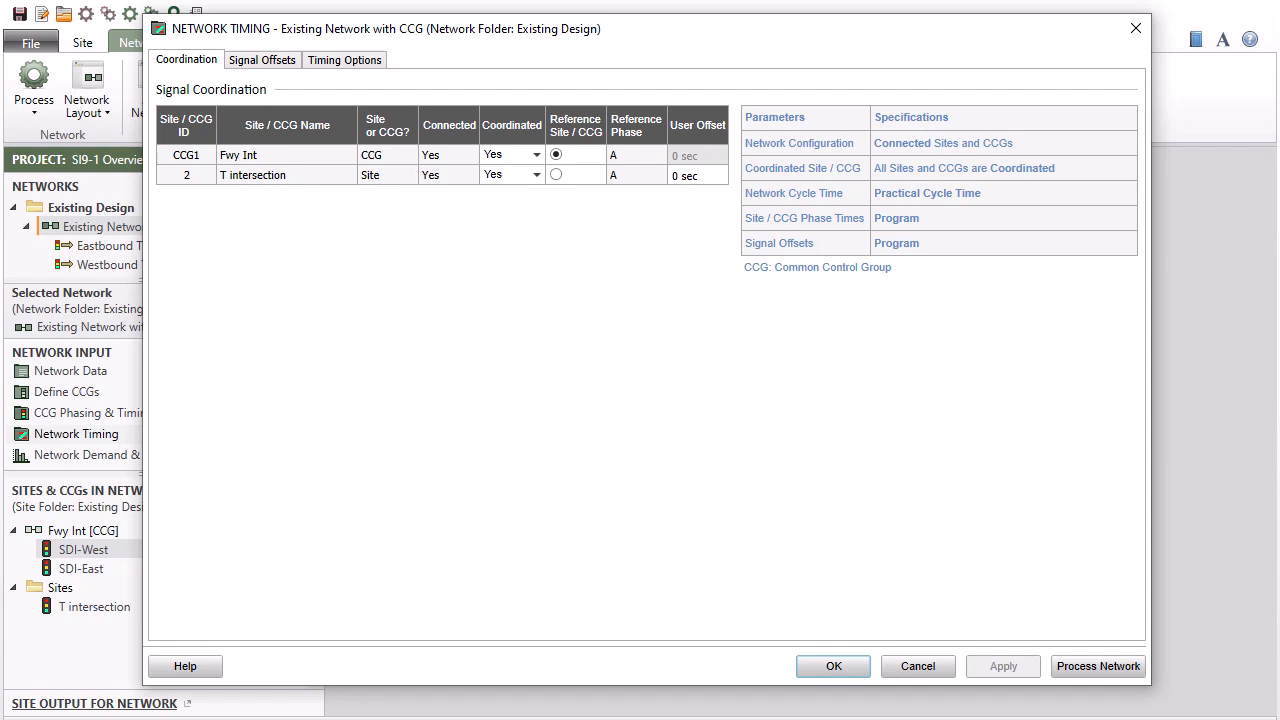
# - Review Signal Offsets and Timing Options, then set T intersection's Coordinated option to No
pyautogui.click(262, 59)
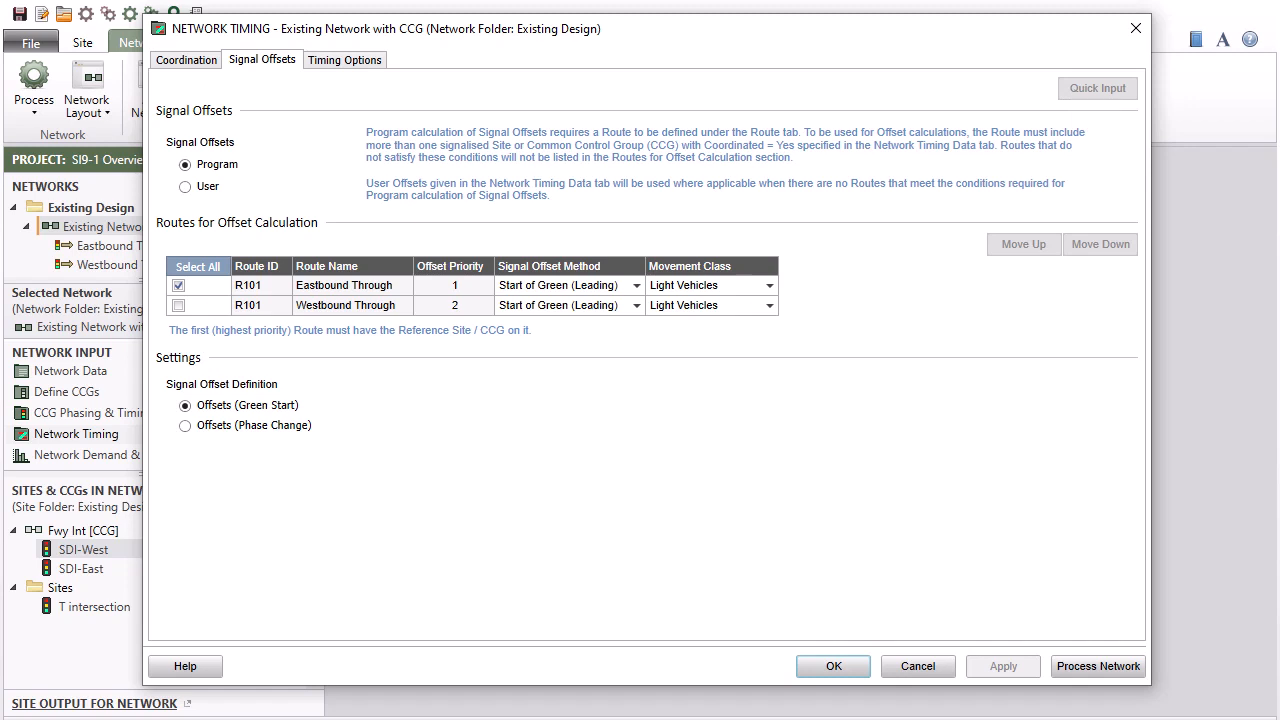
pyautogui.click(344, 59)
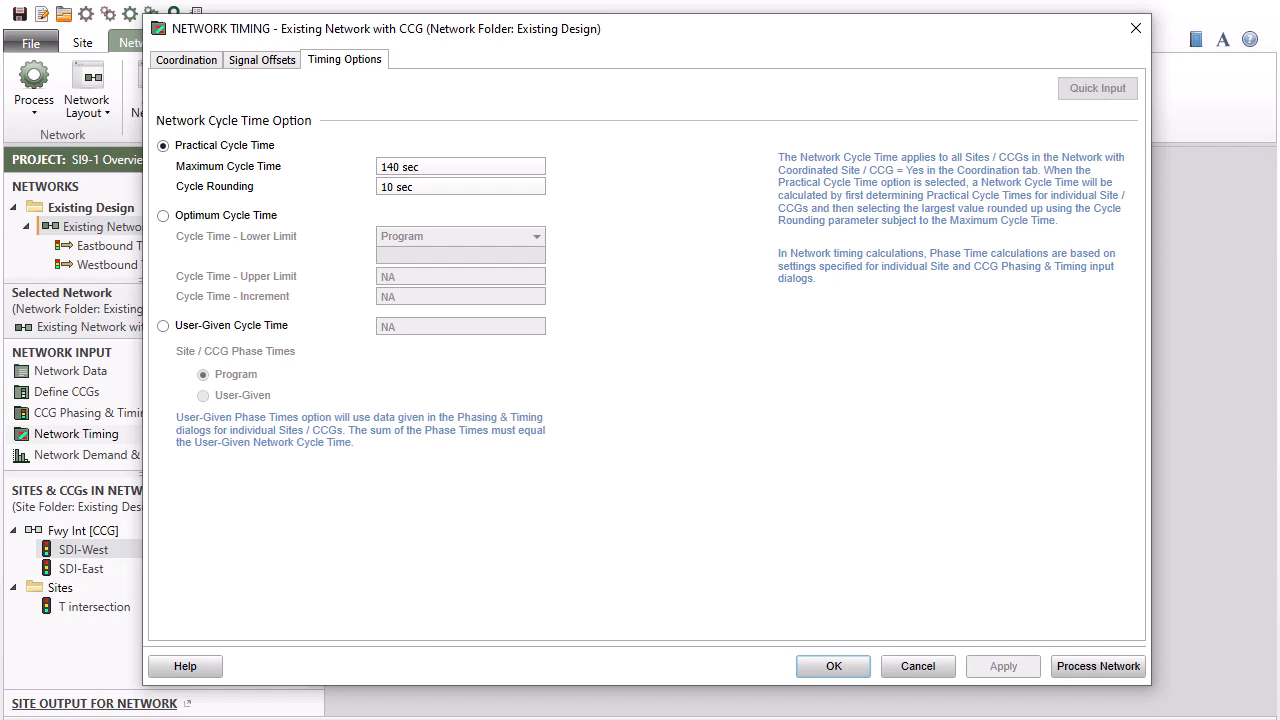
pyautogui.click(186, 59)
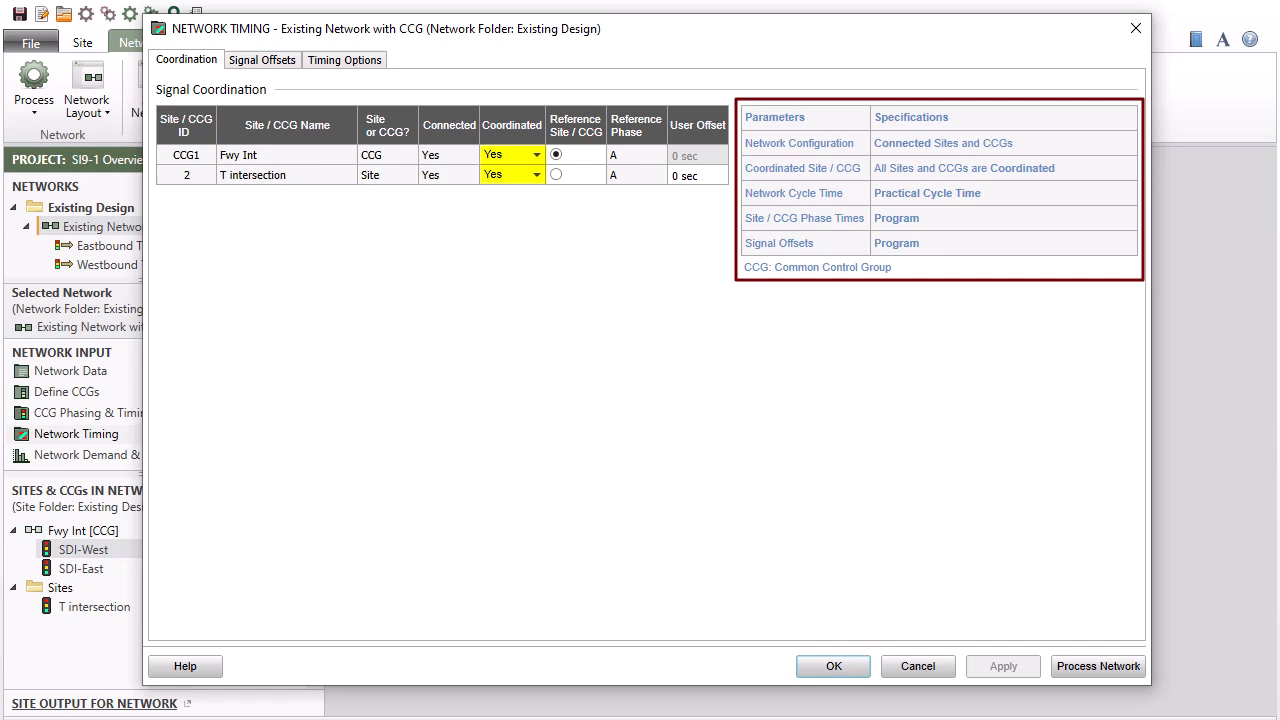
pyautogui.click(555, 174)
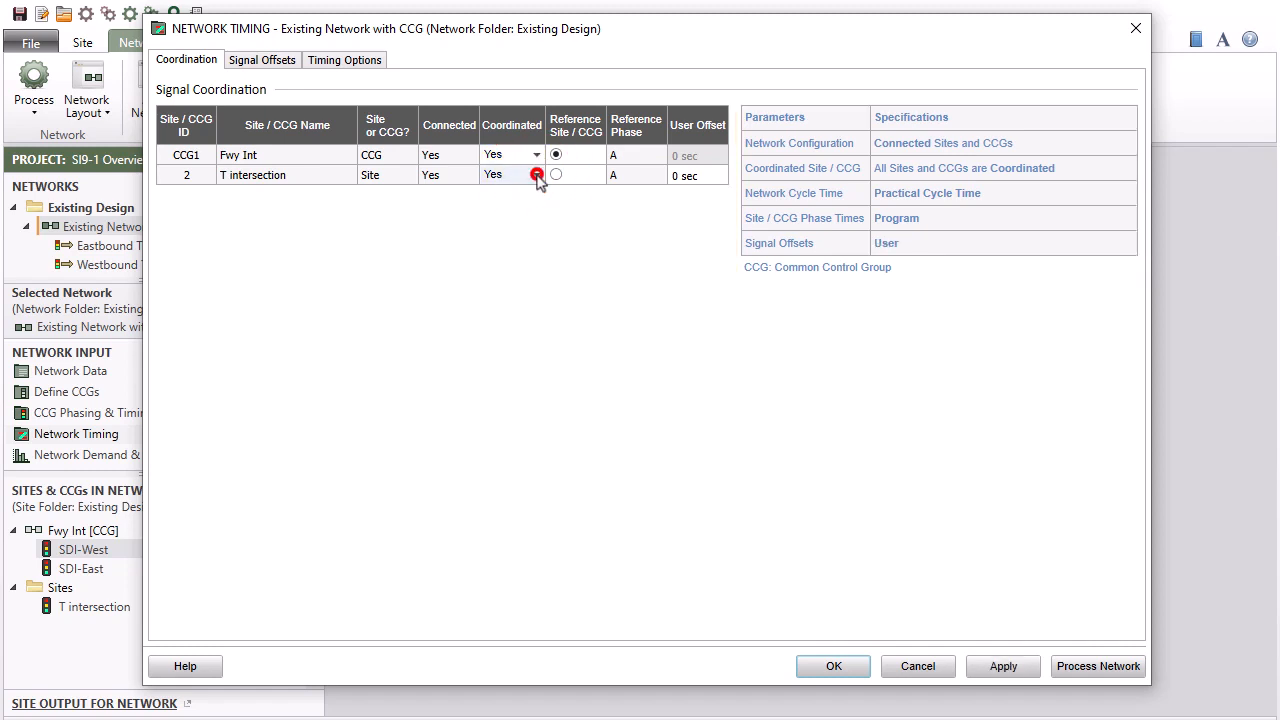
pyautogui.click(534, 174)
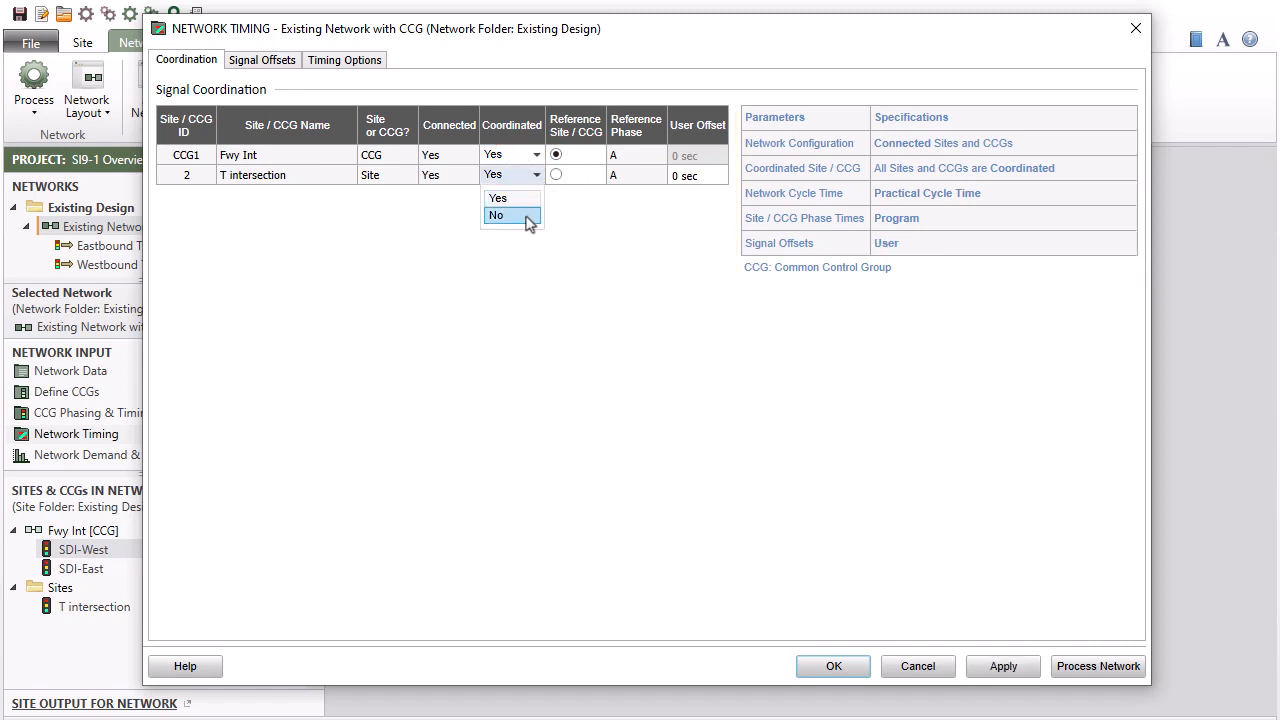
pyautogui.click(496, 215)
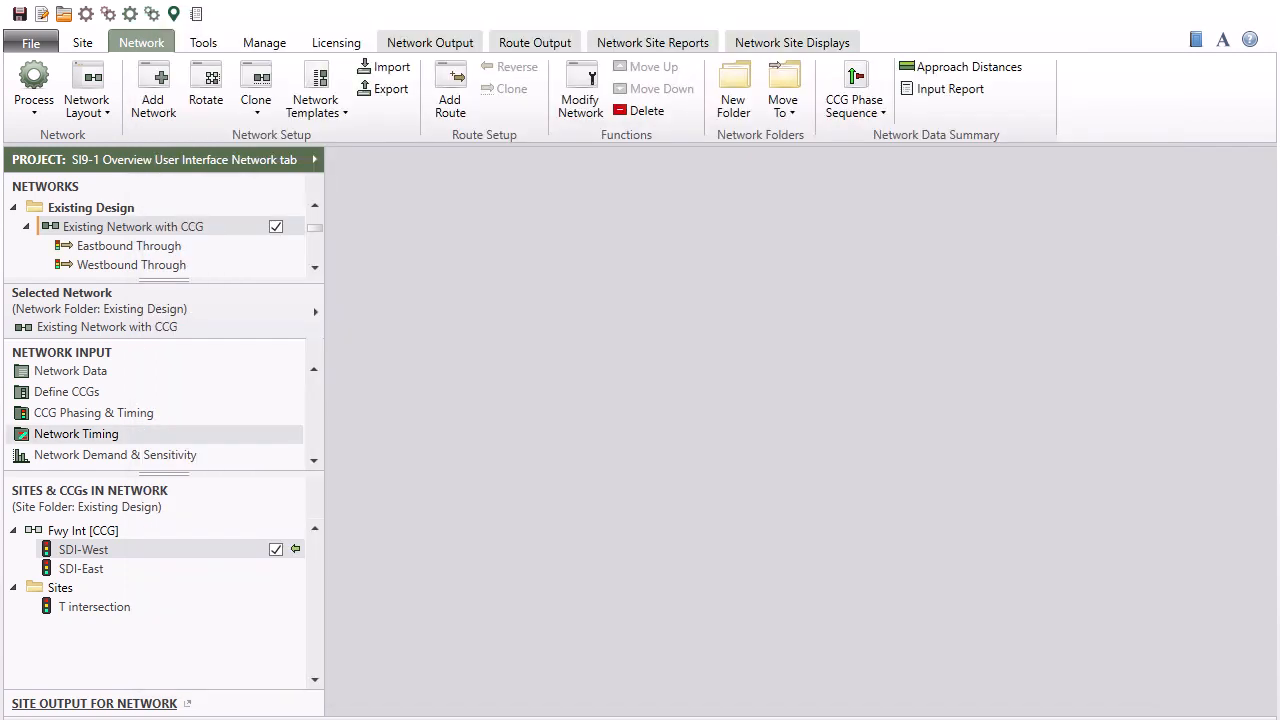
pyautogui.moveTo(248, 458)
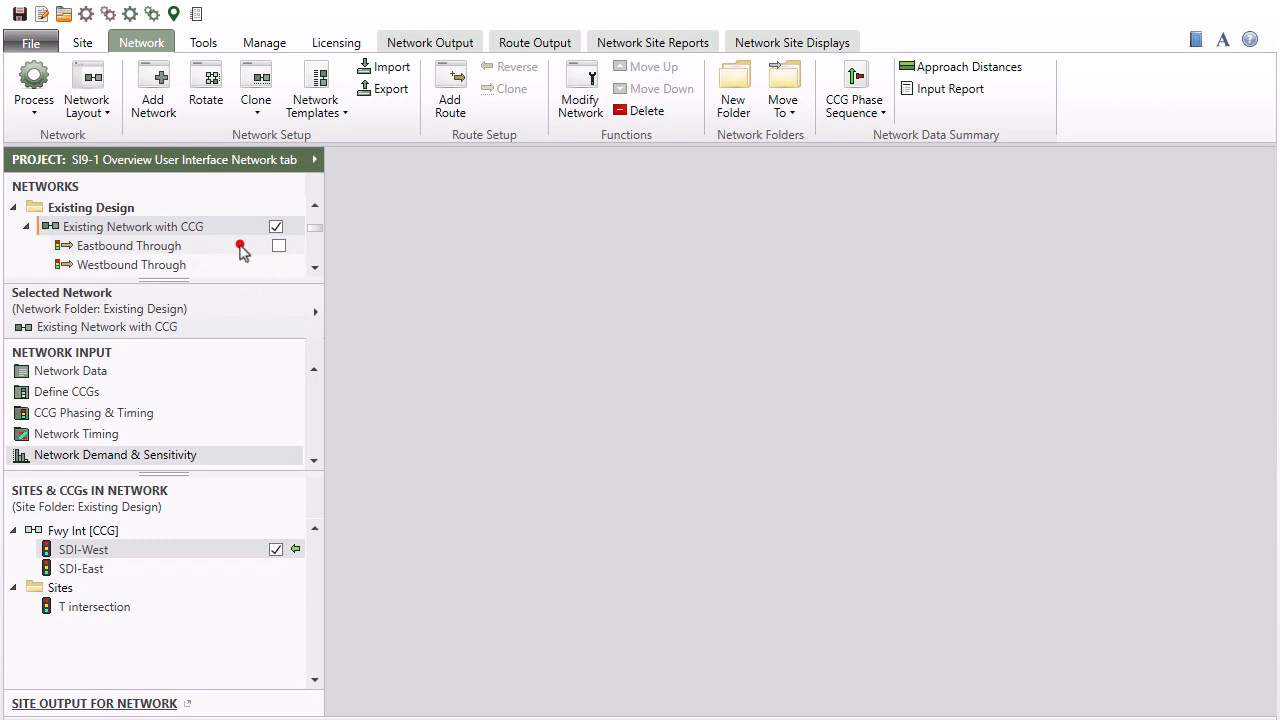
# - Select the Eastbound Through route and review its Route Settings tab
pyautogui.click(130, 245)
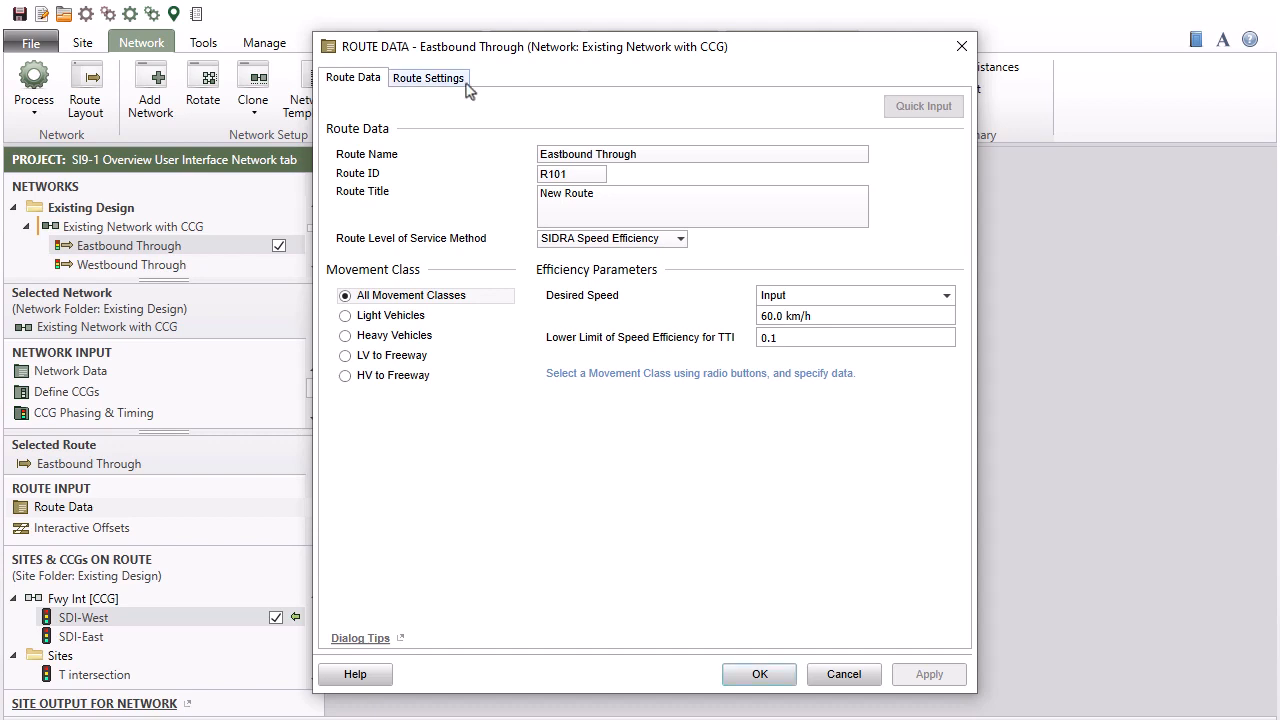
pyautogui.click(429, 77)
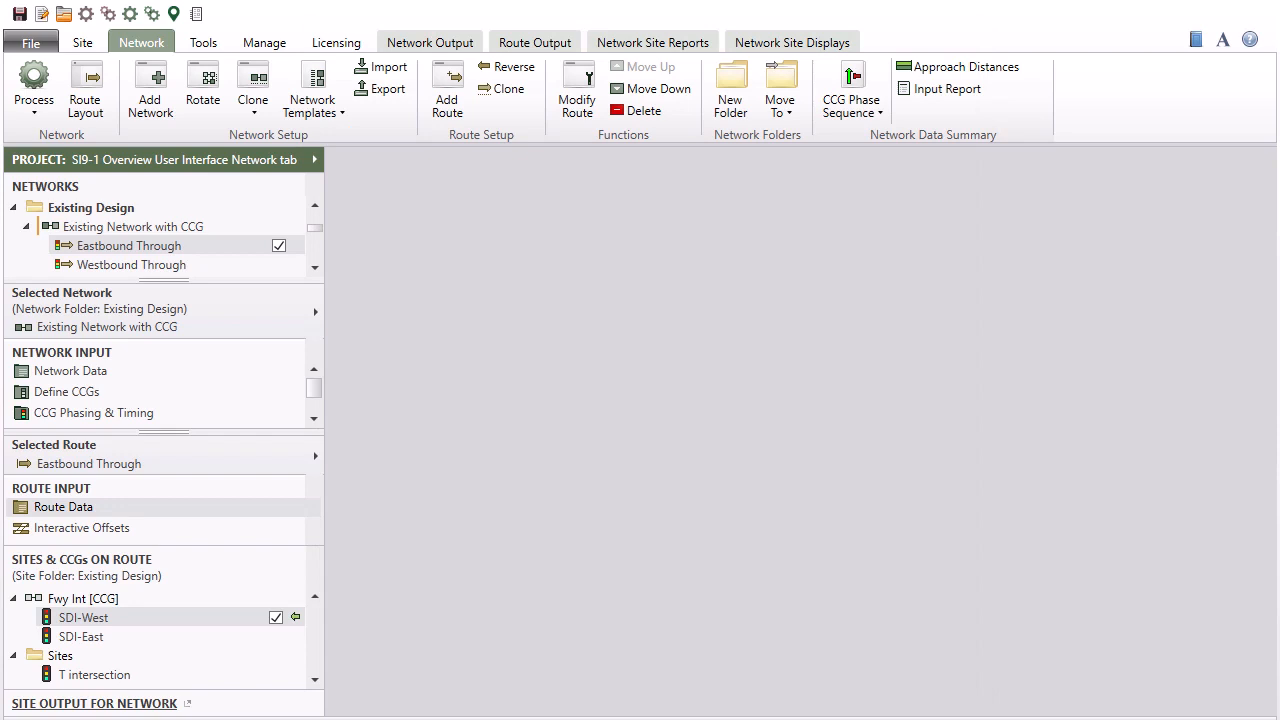
pyautogui.moveTo(190, 533)
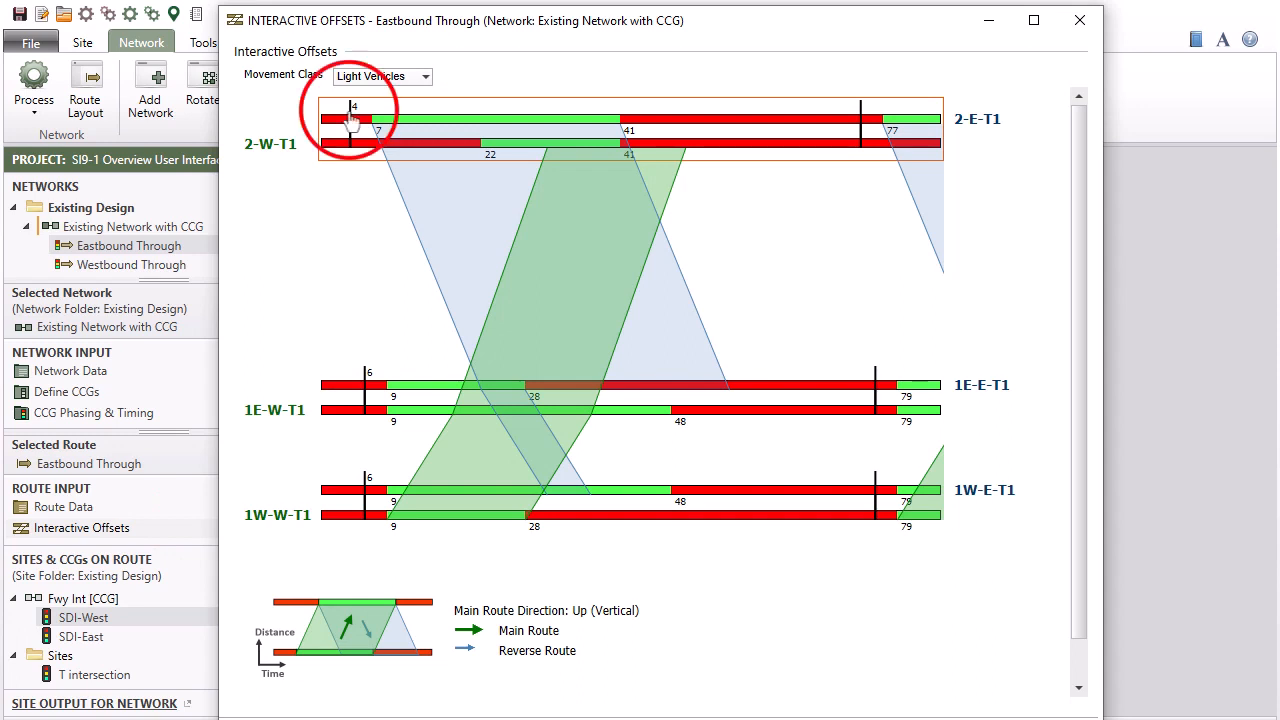
# - Drag the 2-W-T1 timing bar left, changing its offset from 4 to 2
pyautogui.moveTo(378, 118); pyautogui.dragTo(338, 118)
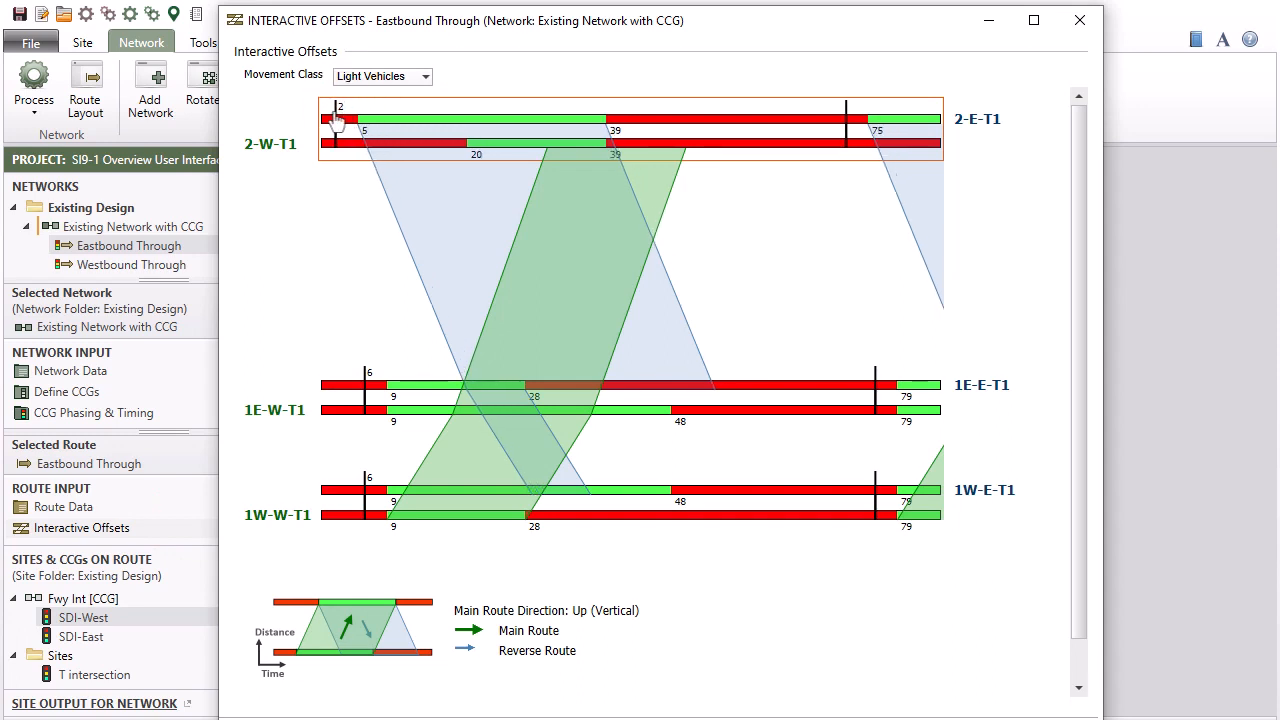
pyautogui.moveTo(340, 107); pyautogui.dragTo(333, 107)
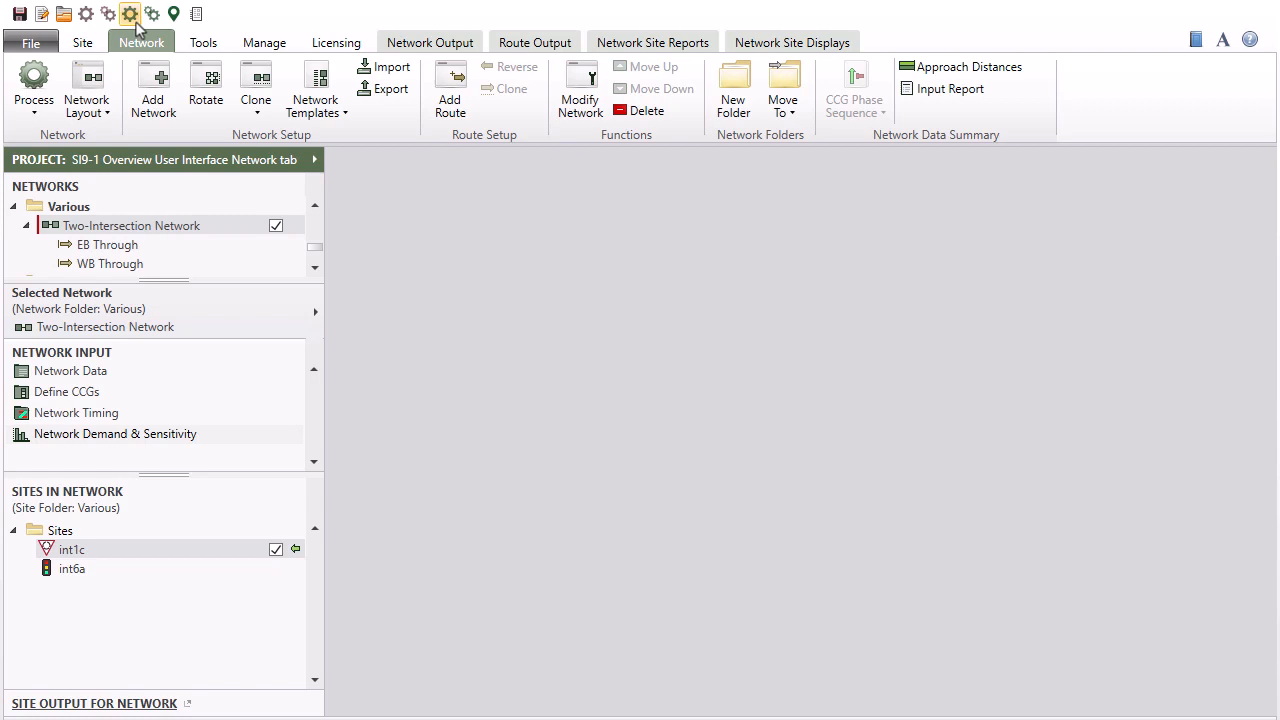
# - Process the Two-Intersection Network and dismiss the int6a phasing error
pyautogui.click(33, 85)
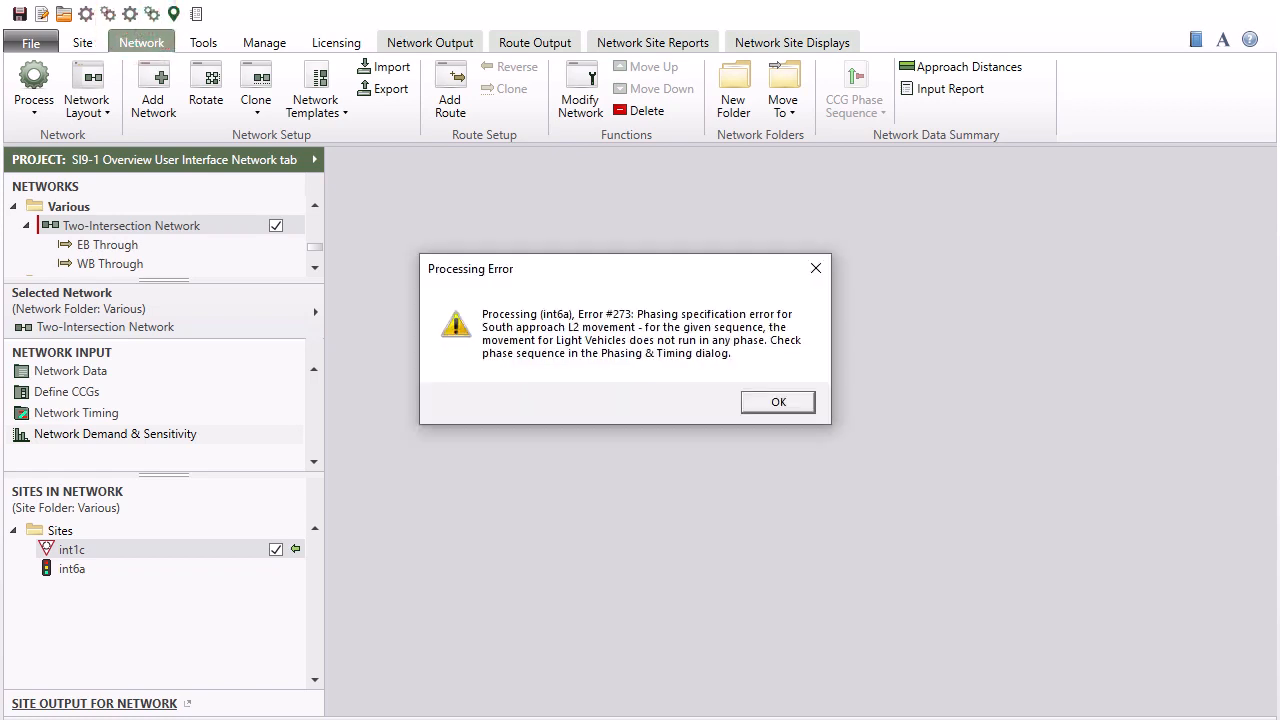
pyautogui.click(777, 402)
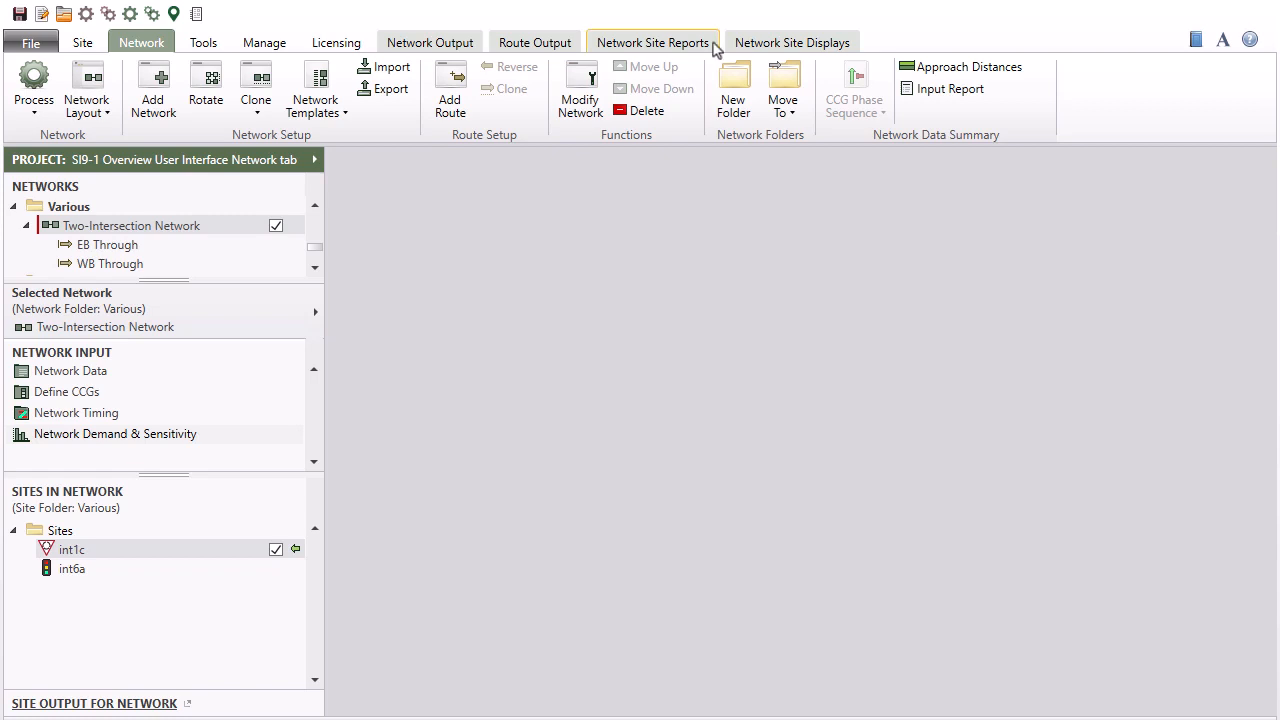
# - Open Network Site Reports and request the diagnostics report for site int6a
pyautogui.click(651, 42)
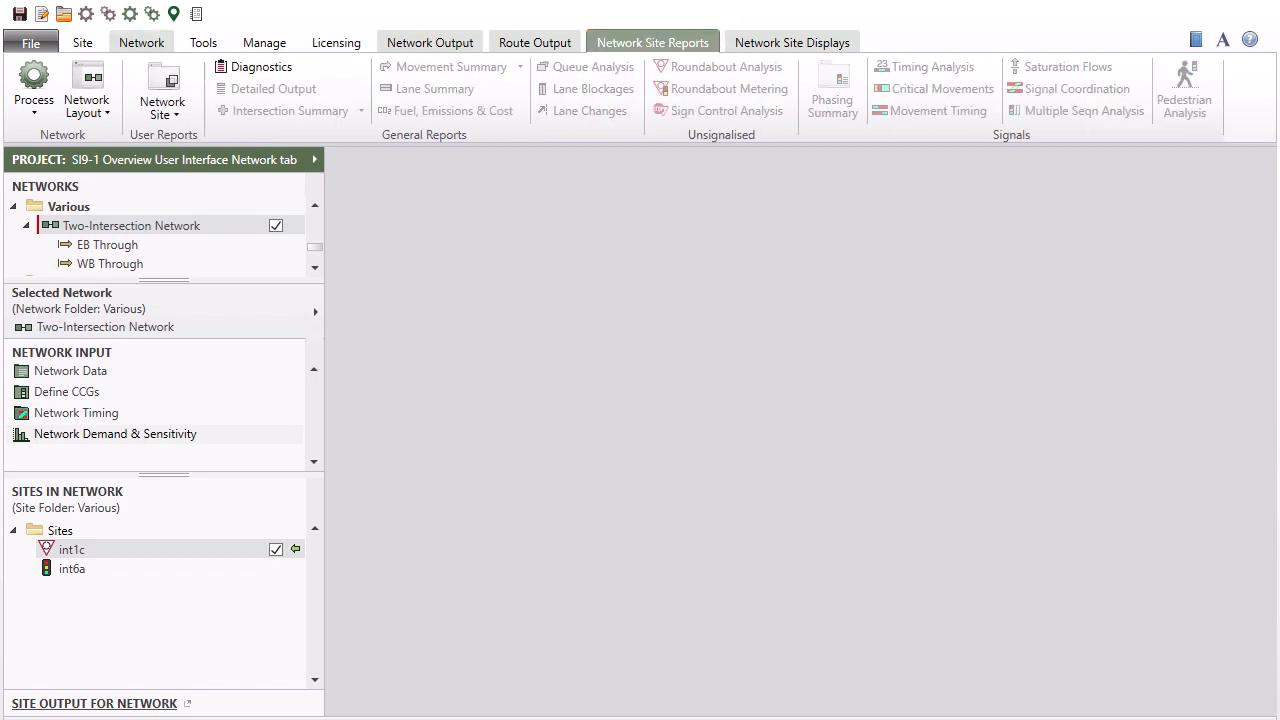
pyautogui.click(72, 569)
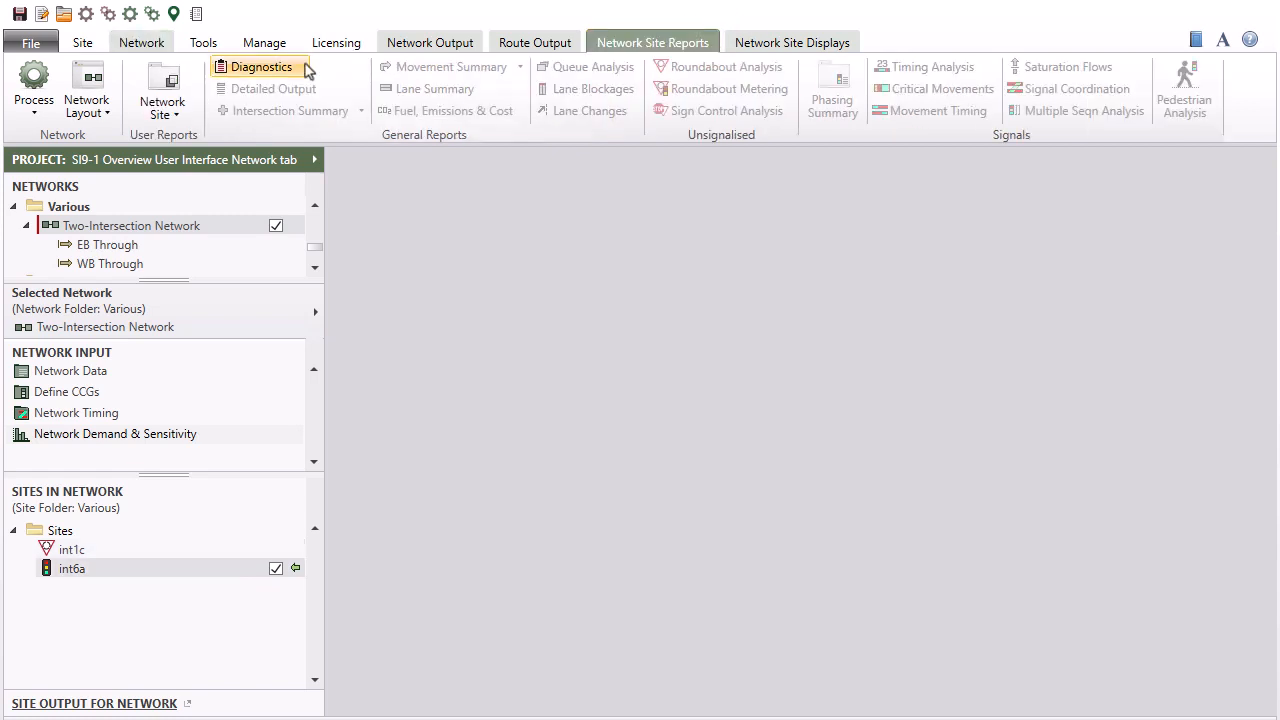
pyautogui.click(260, 66)
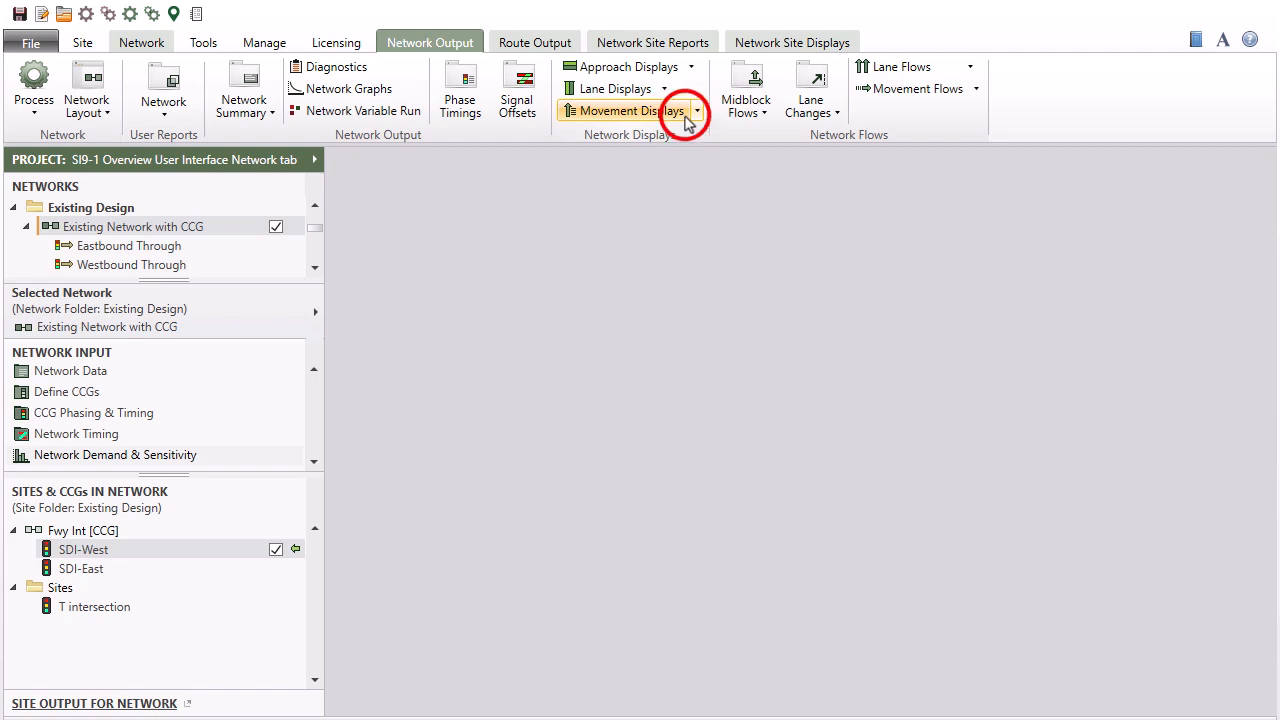
# - Show the Delay (Control) movement display with all popups, closing the extra site 2 popup
pyautogui.click(629, 111)
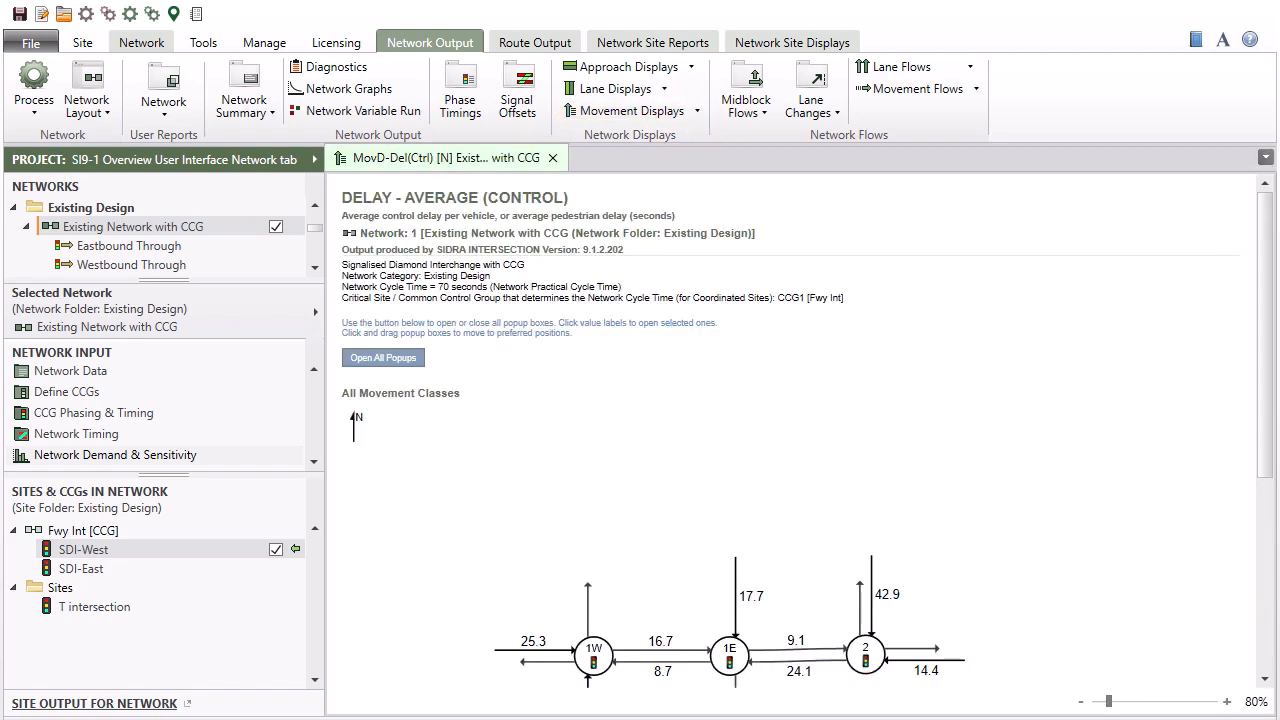
pyautogui.click(383, 358)
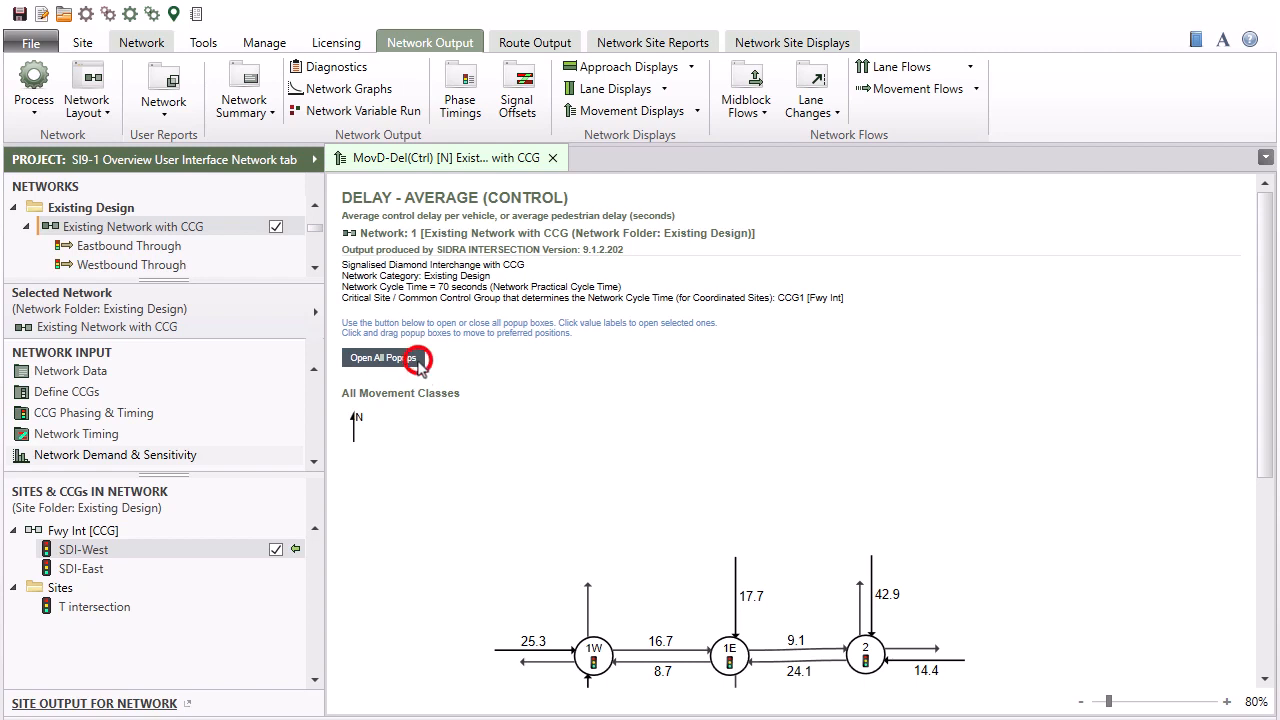
pyautogui.click(383, 358)
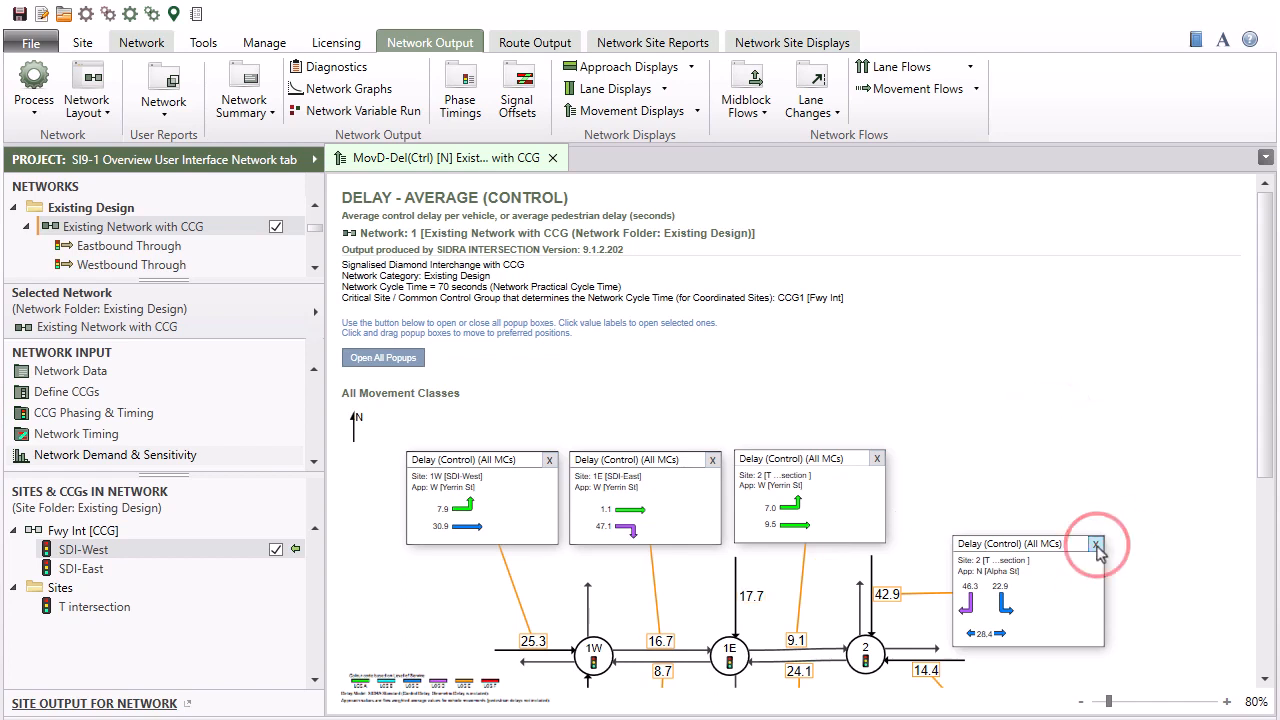
pyautogui.click(1097, 543)
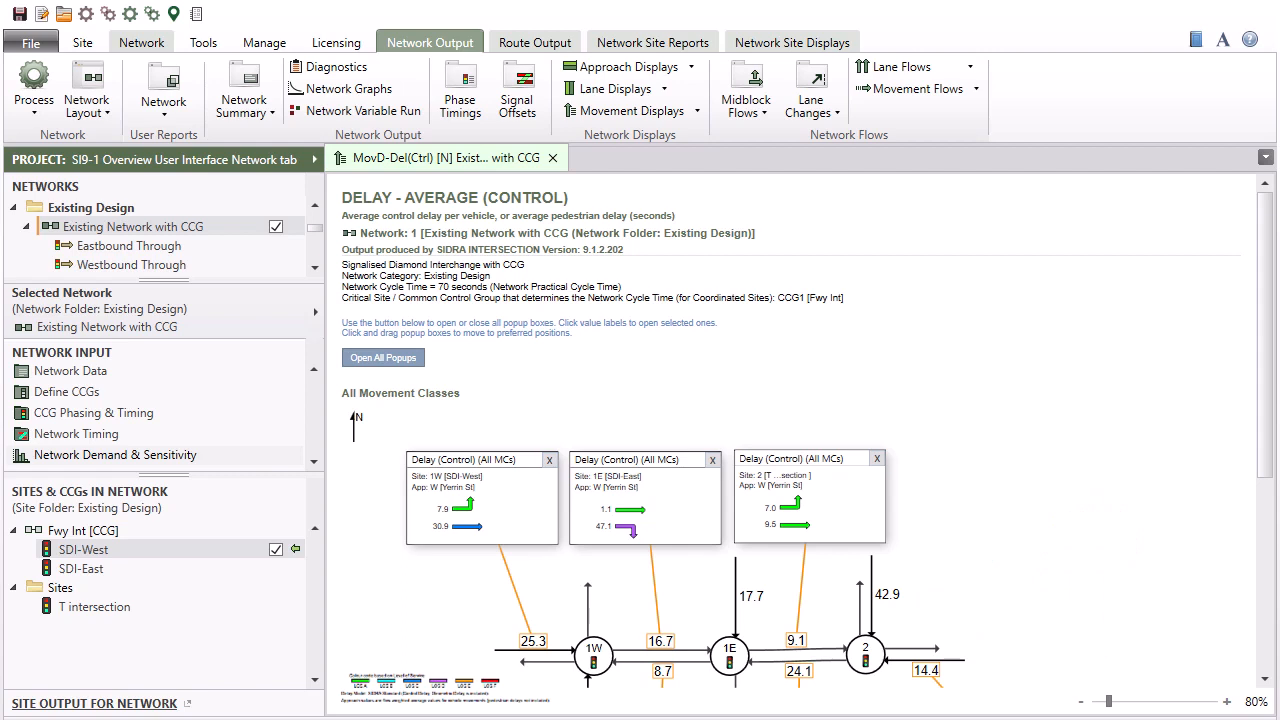
pyautogui.moveTo(759, 630)
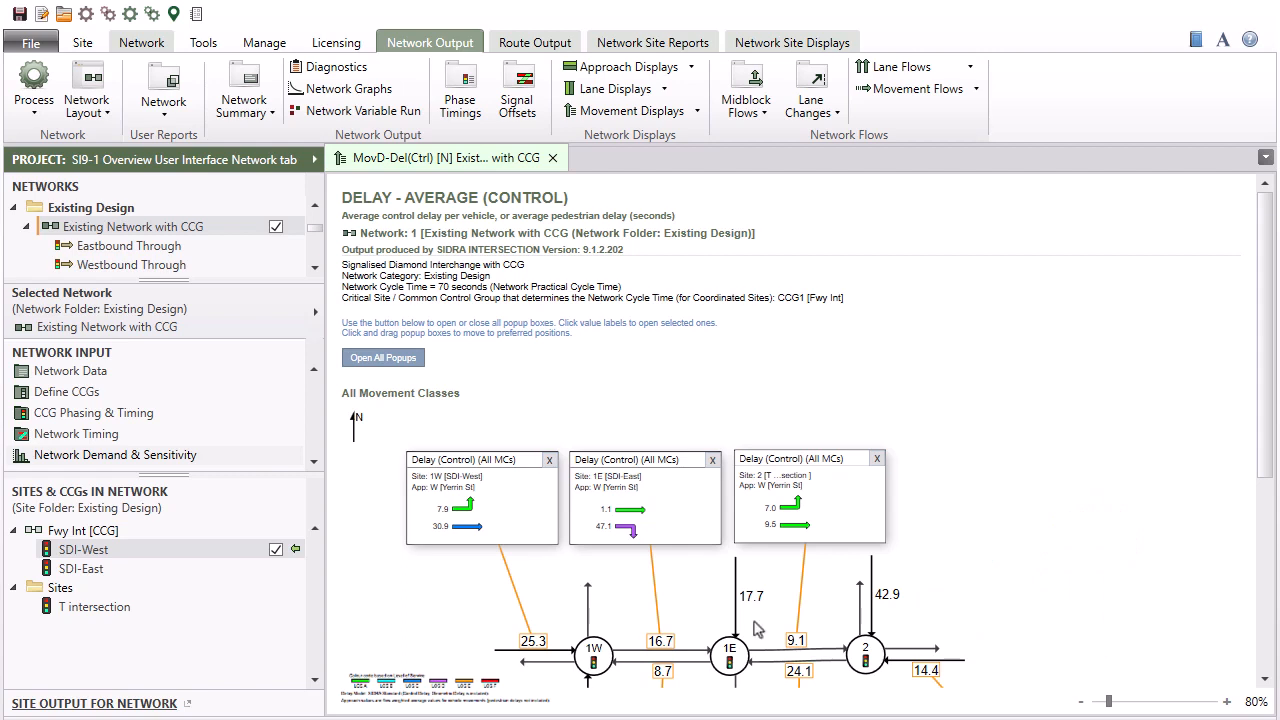
# - View the network diagram's shortcut menu, then close the control delay display tab
pyautogui.rightClick(758, 628)
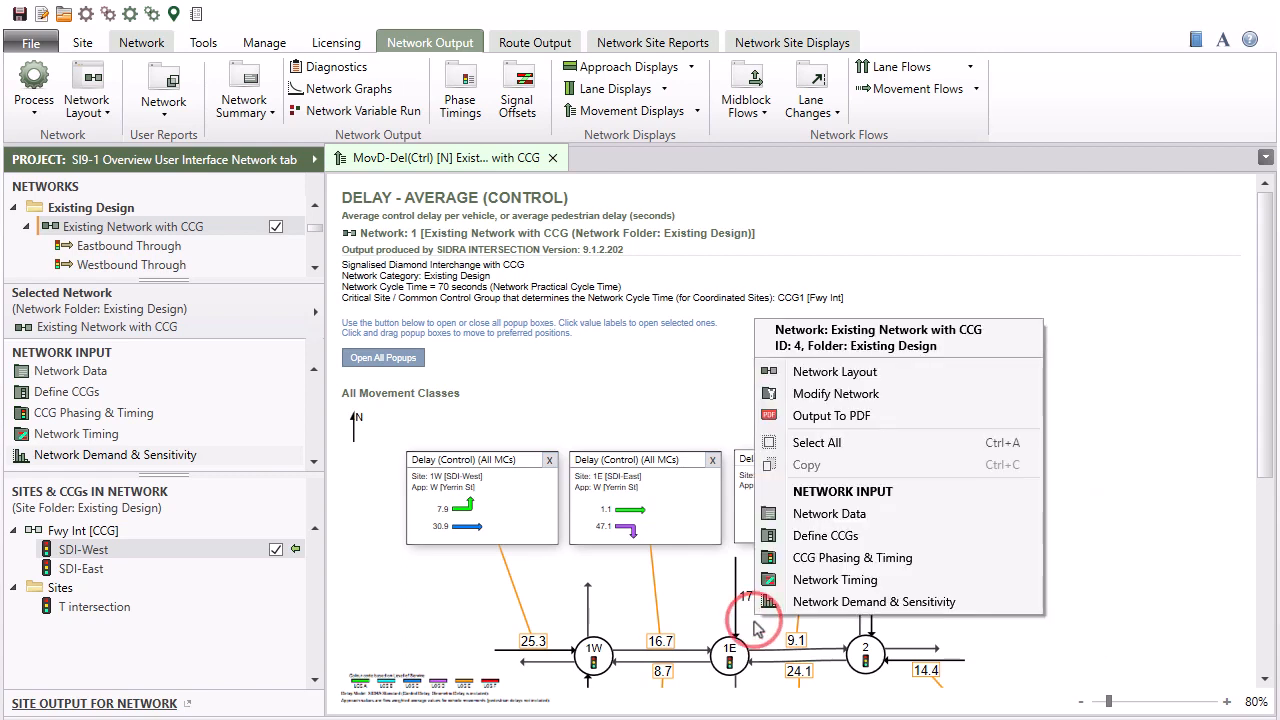
pyautogui.moveTo(762, 627)
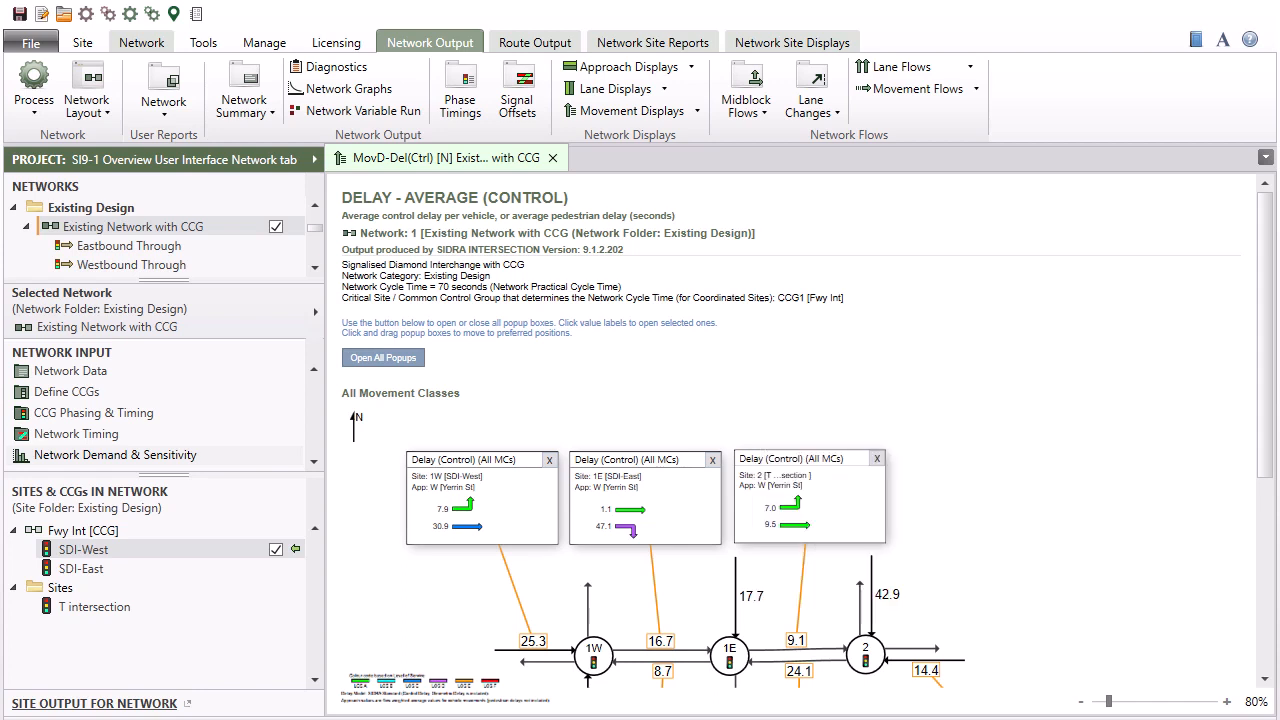
pyautogui.click(140, 41)
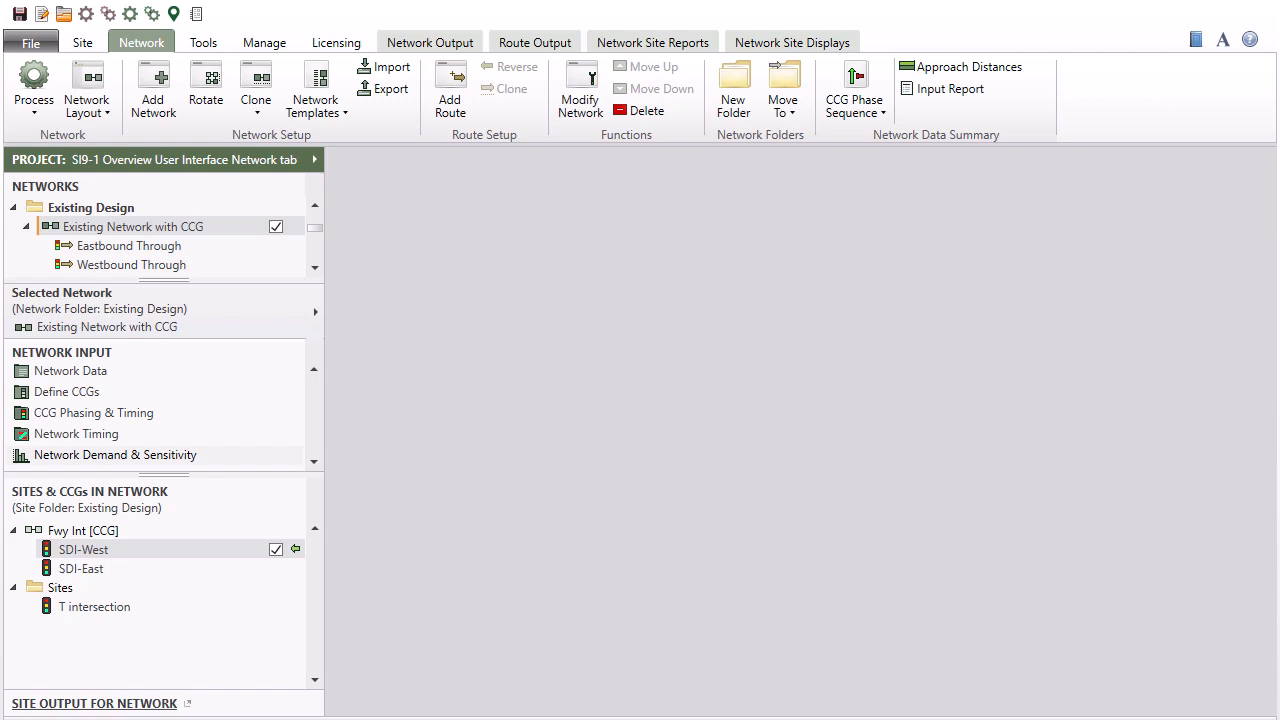
pyautogui.moveTo(1251, 40)
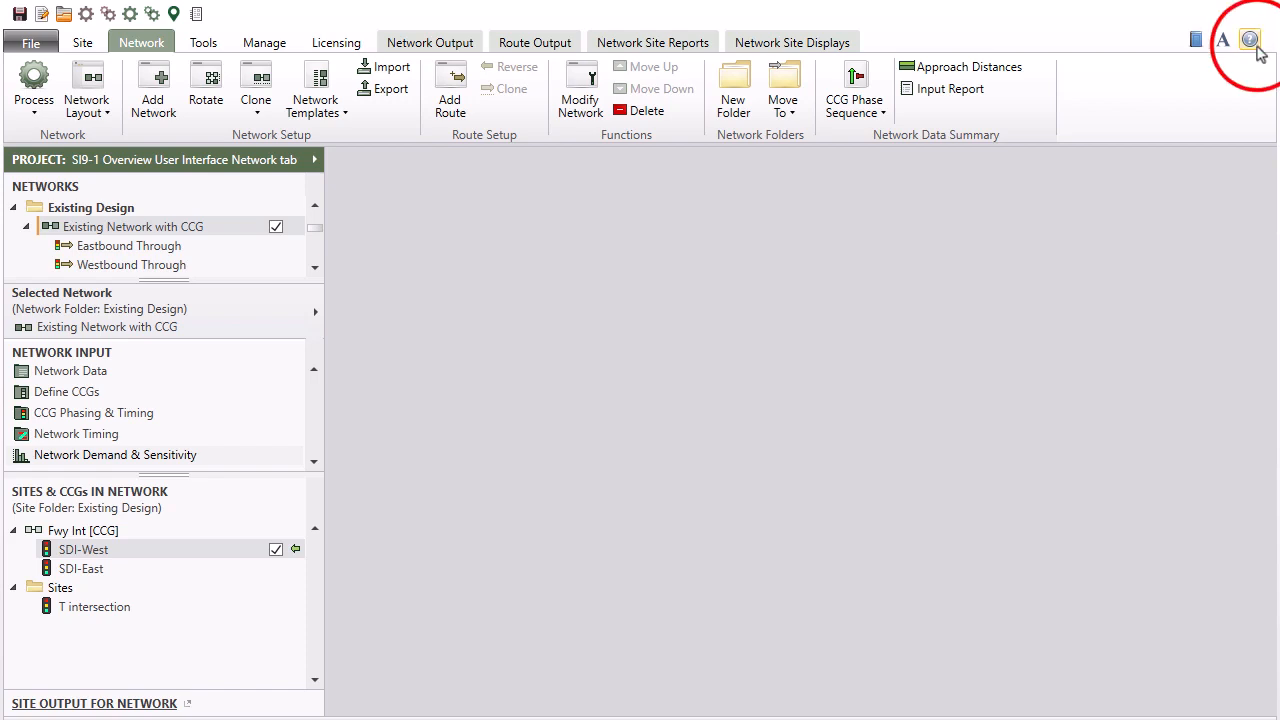
# - Open the Help topic for the Network tab (3.7 Network Tab)
pyautogui.click(1244, 31)
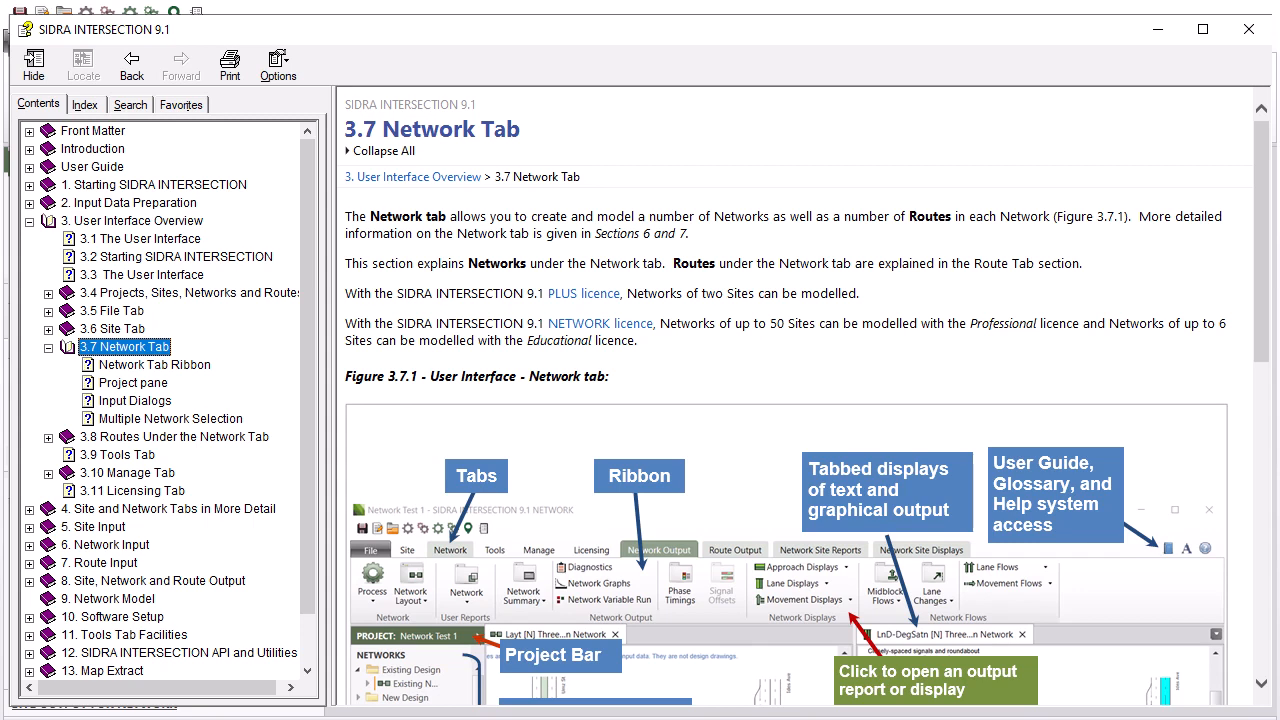